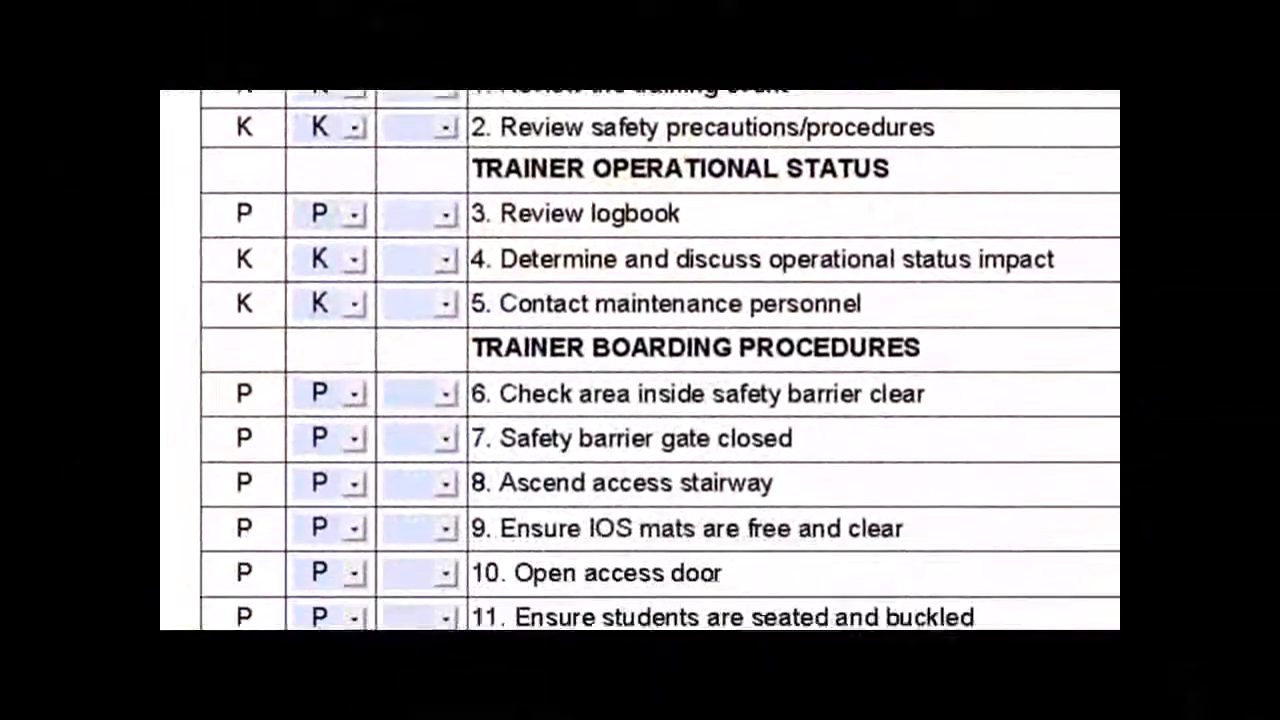
Step: Open the OFT 1 DPR PDF grading form from the course file list
scroll("down", 3)
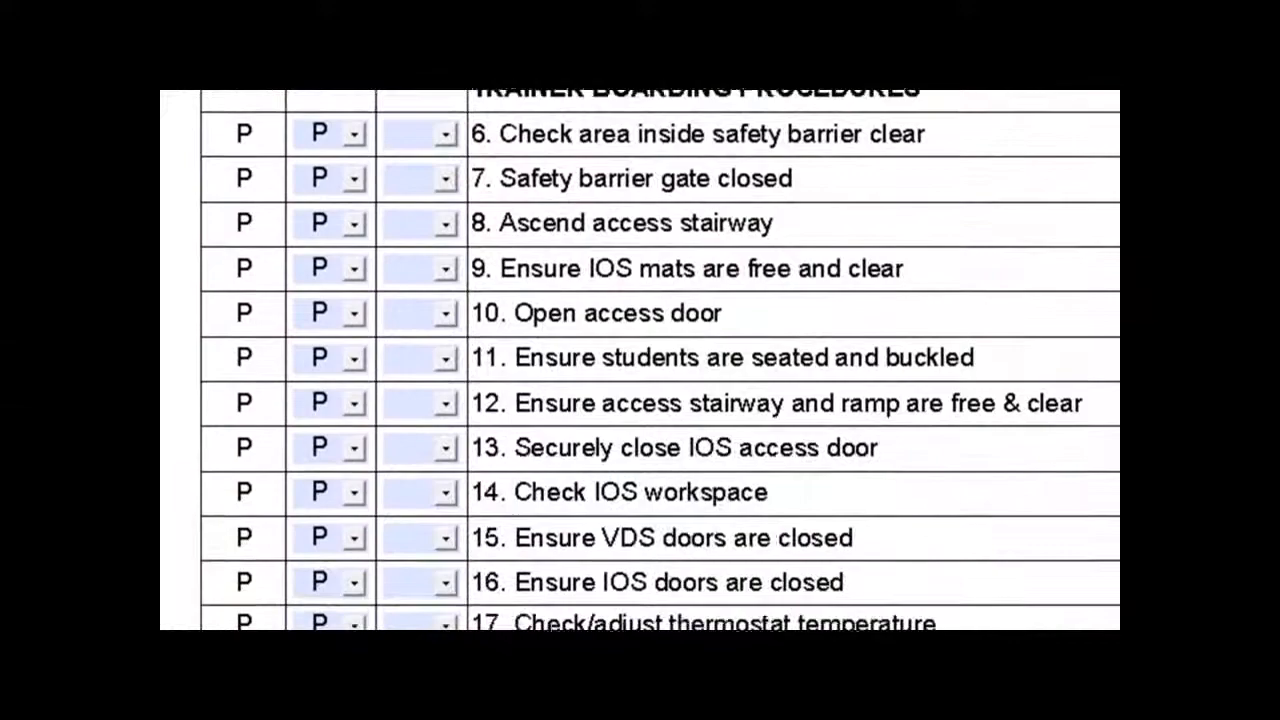
scroll("down", 3)
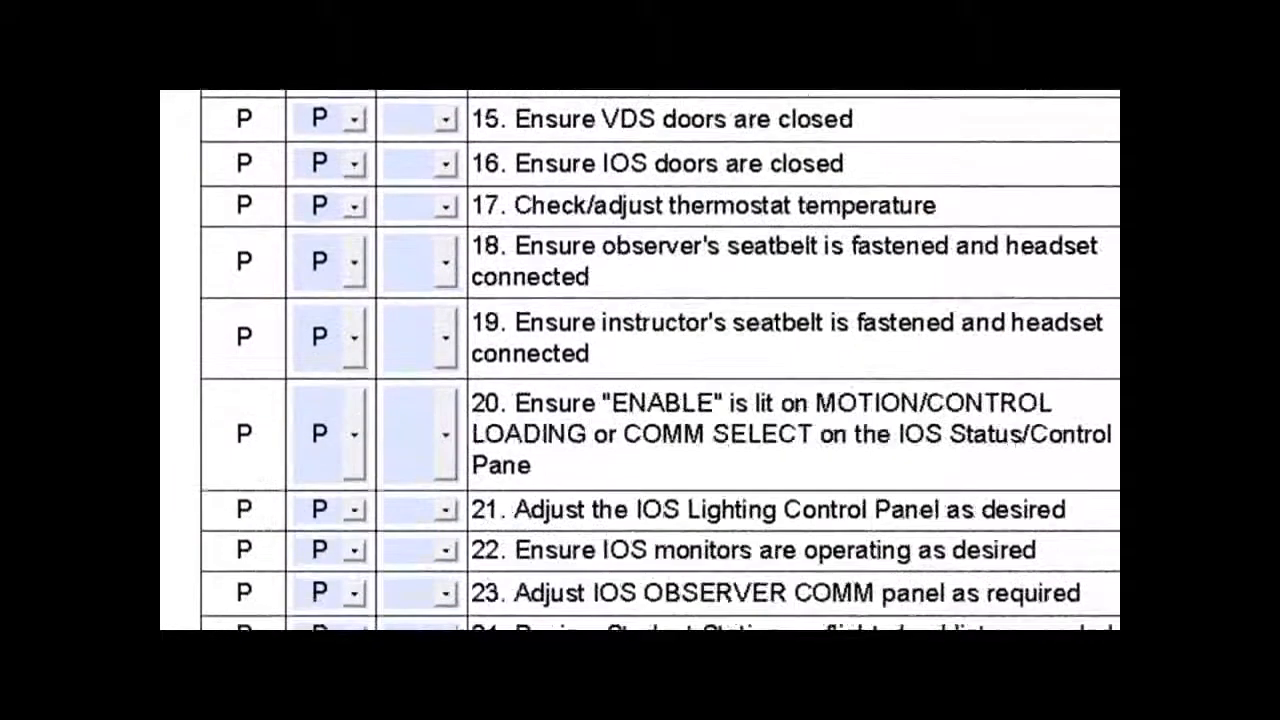
scroll("down", 3)
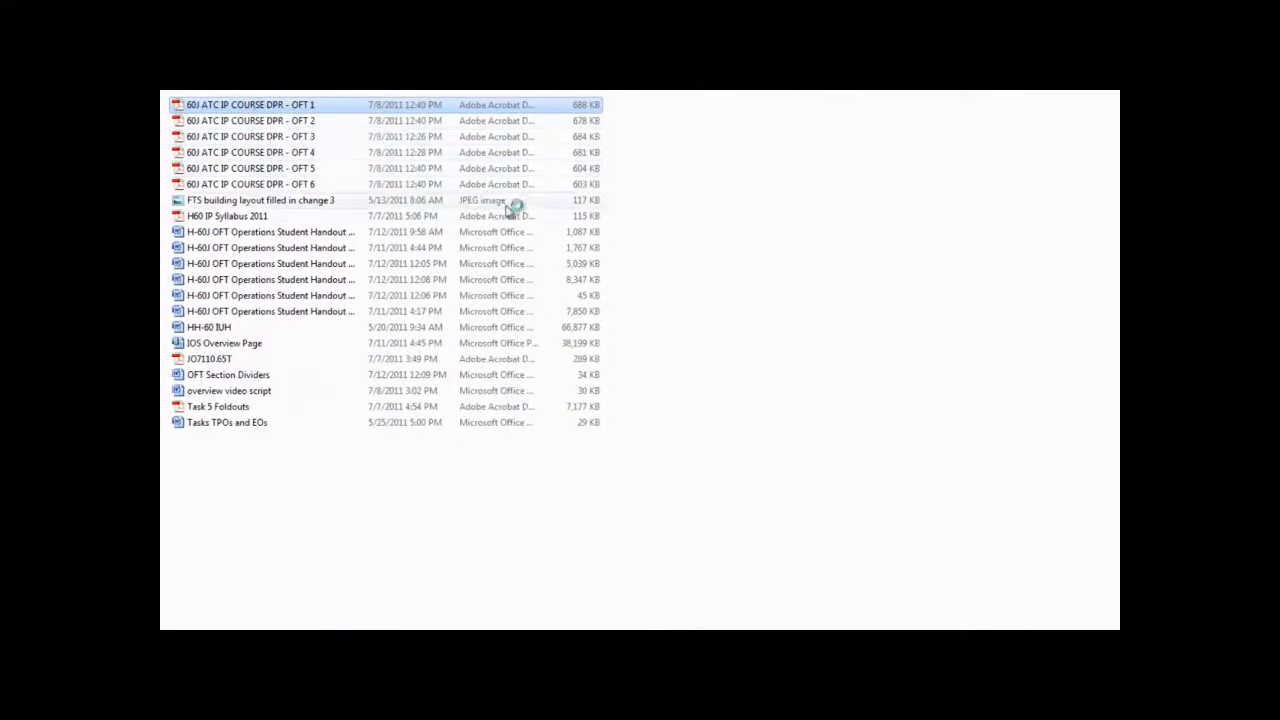
double_click(250, 104)
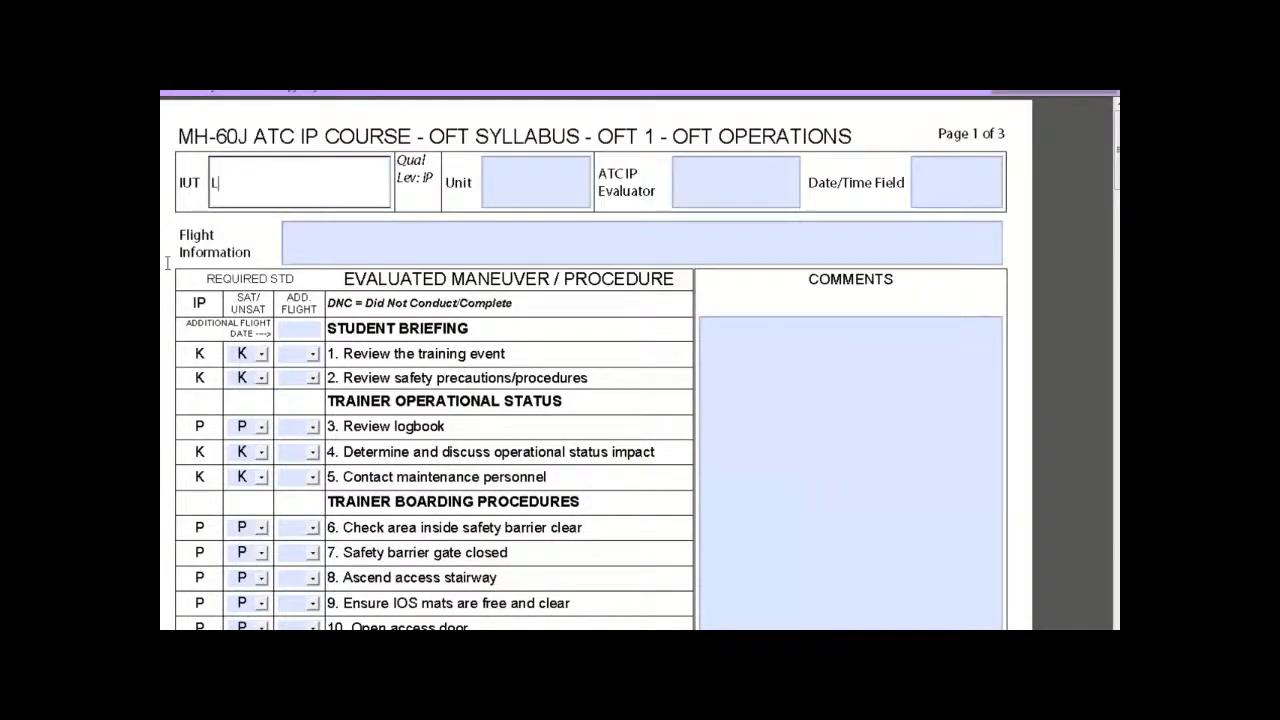
Step: Enter the IUT name and unit IUTVILLE in the header fields
type("TIUT")
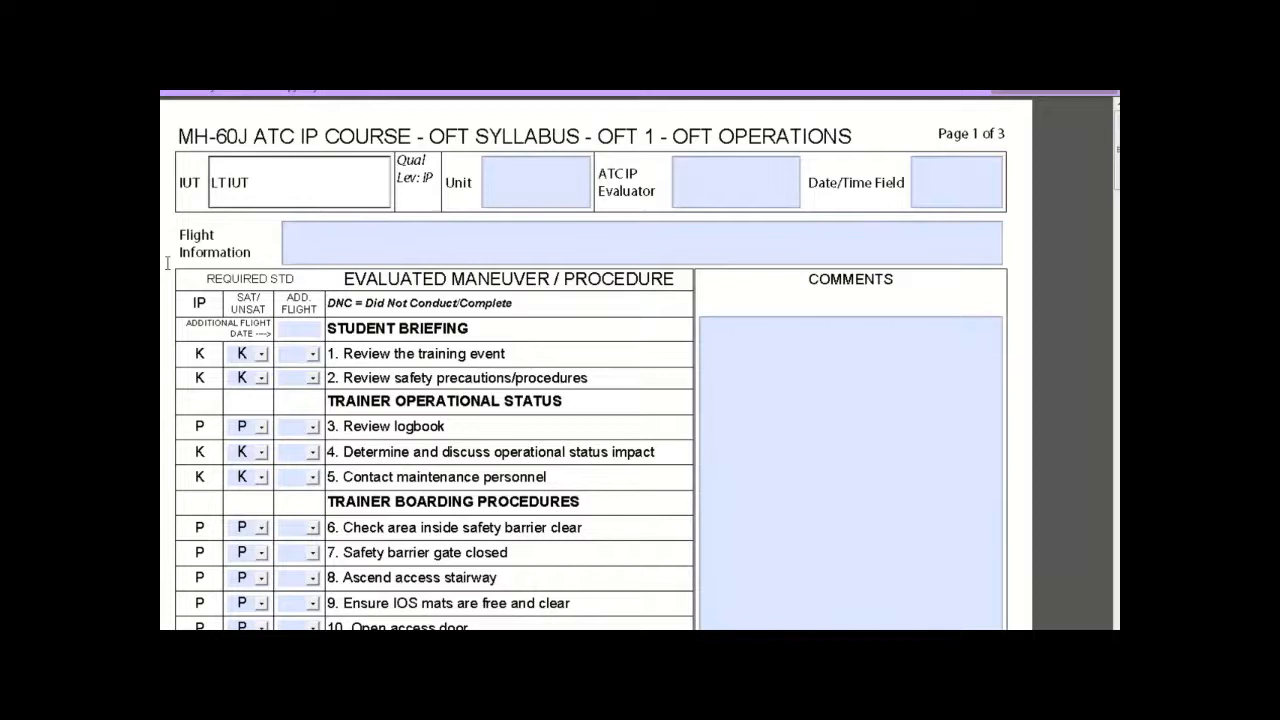
left_click(536, 180)
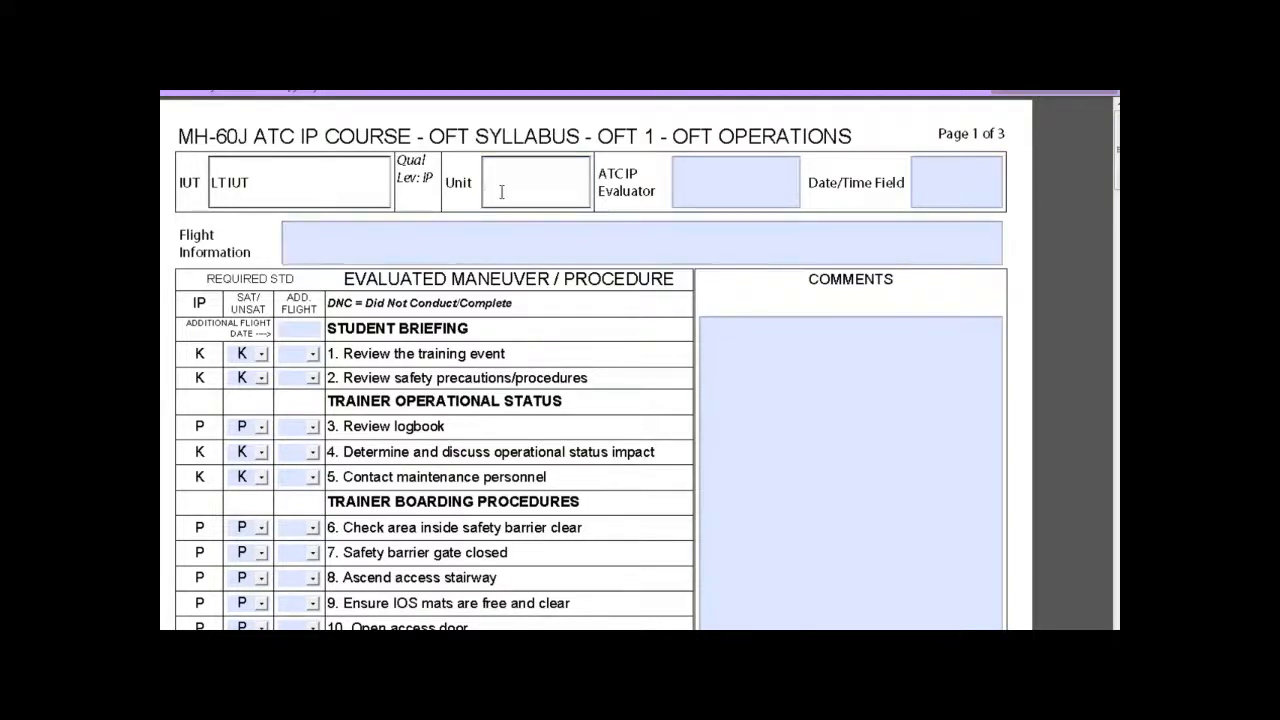
type("IUT")
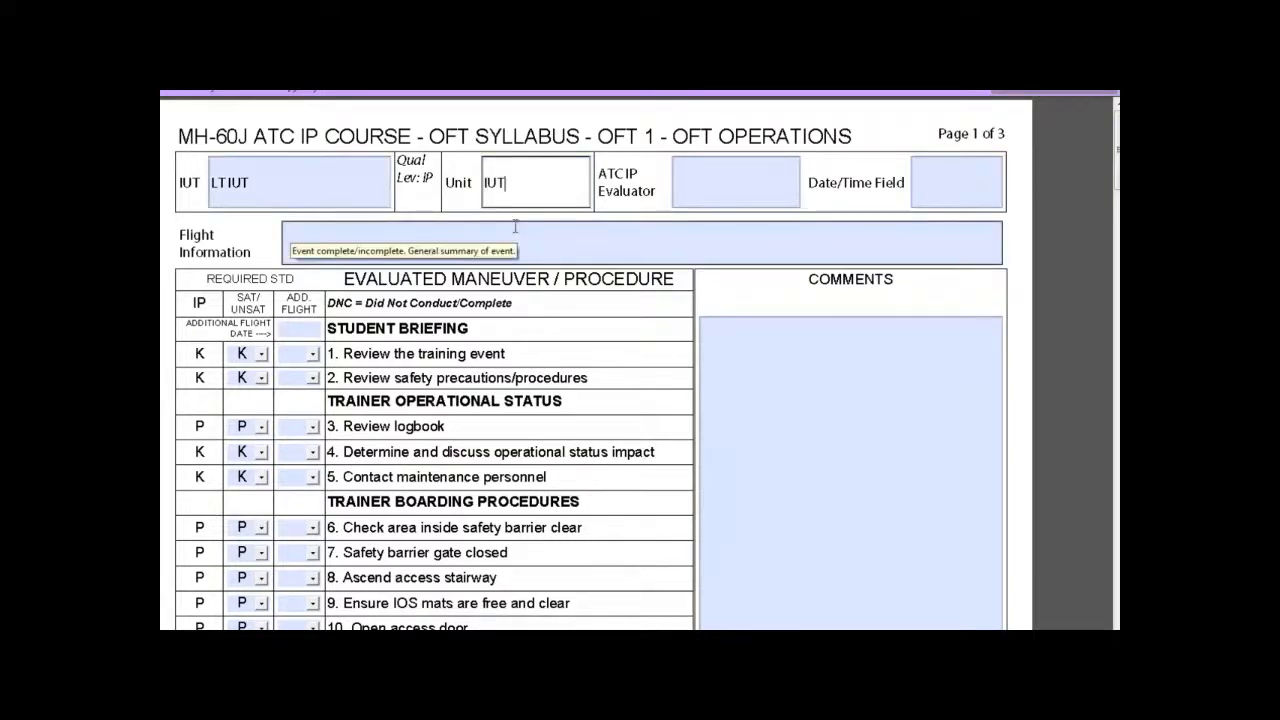
type("VI")
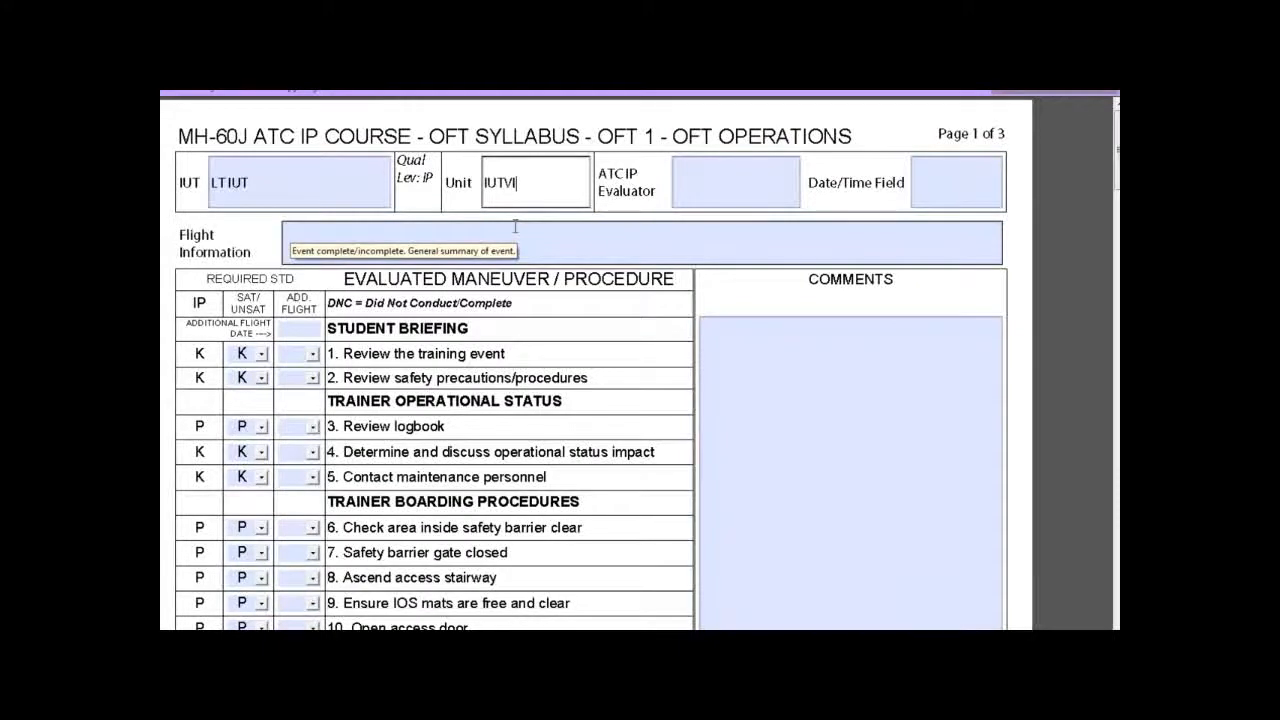
type("LLE")
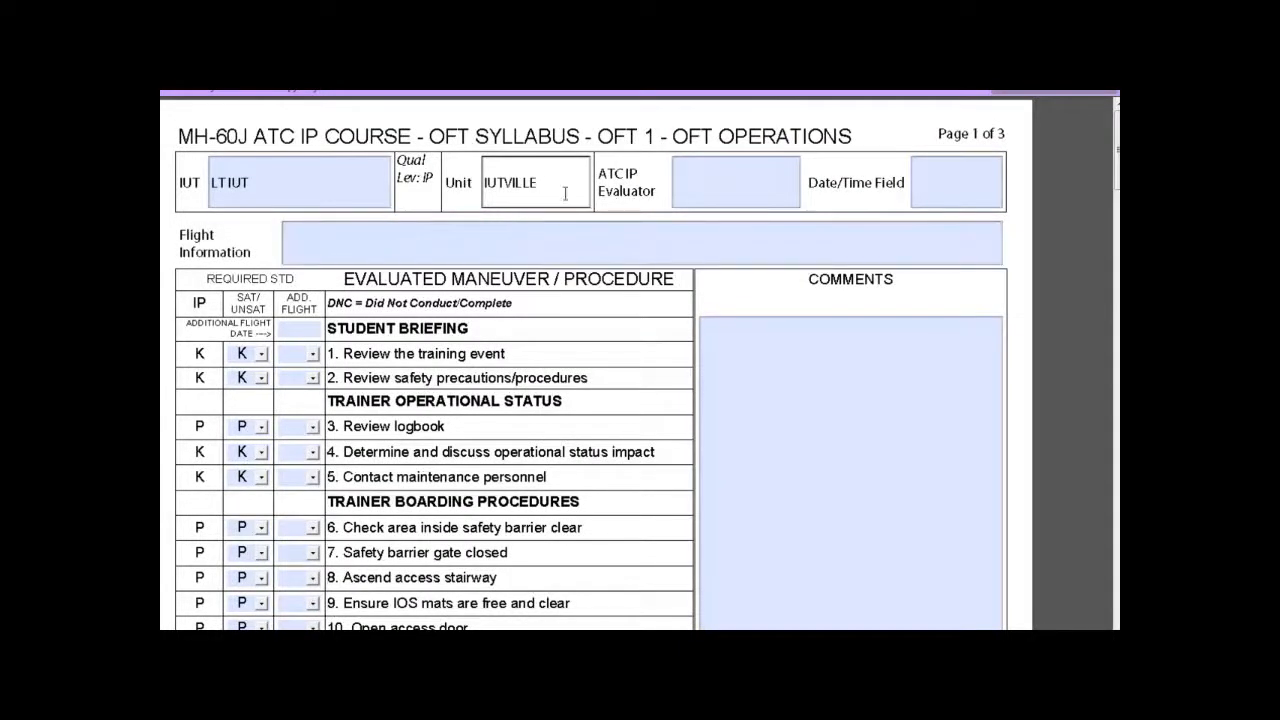
Step: Enter evaluator LCDR IP and set the event date to Jul 15, 2011
left_click(736, 182)
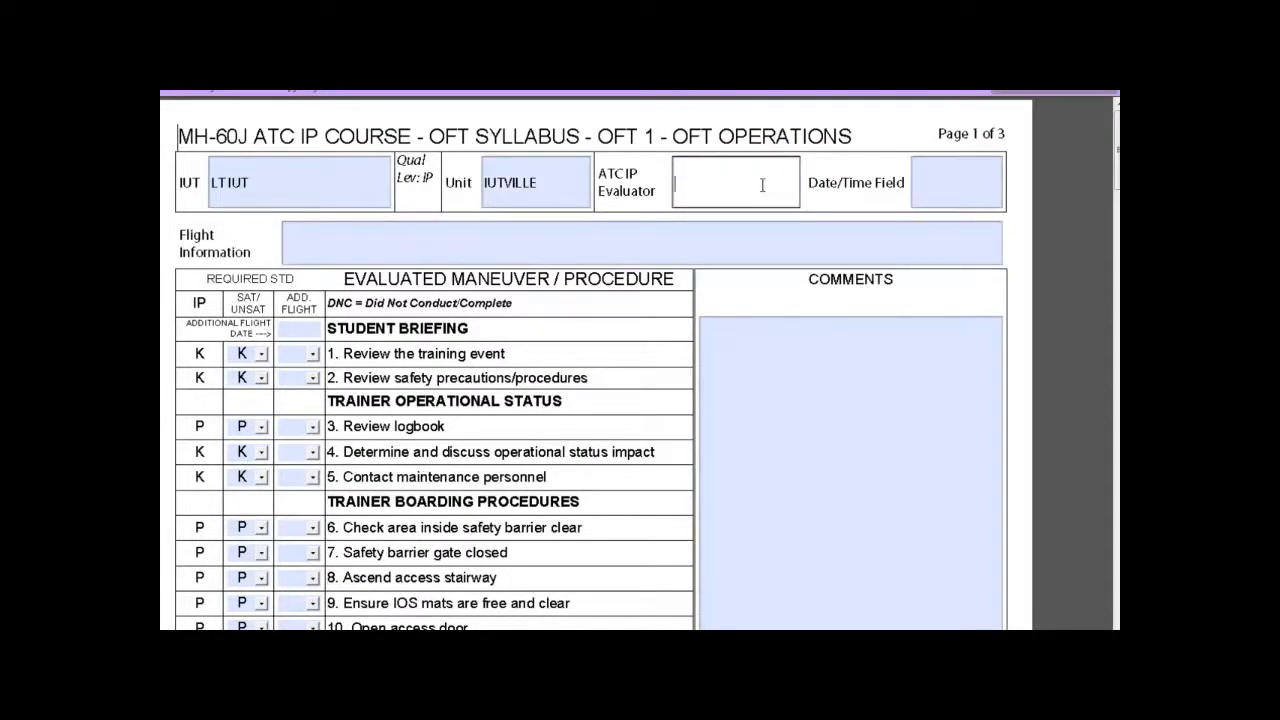
type("LCDR")
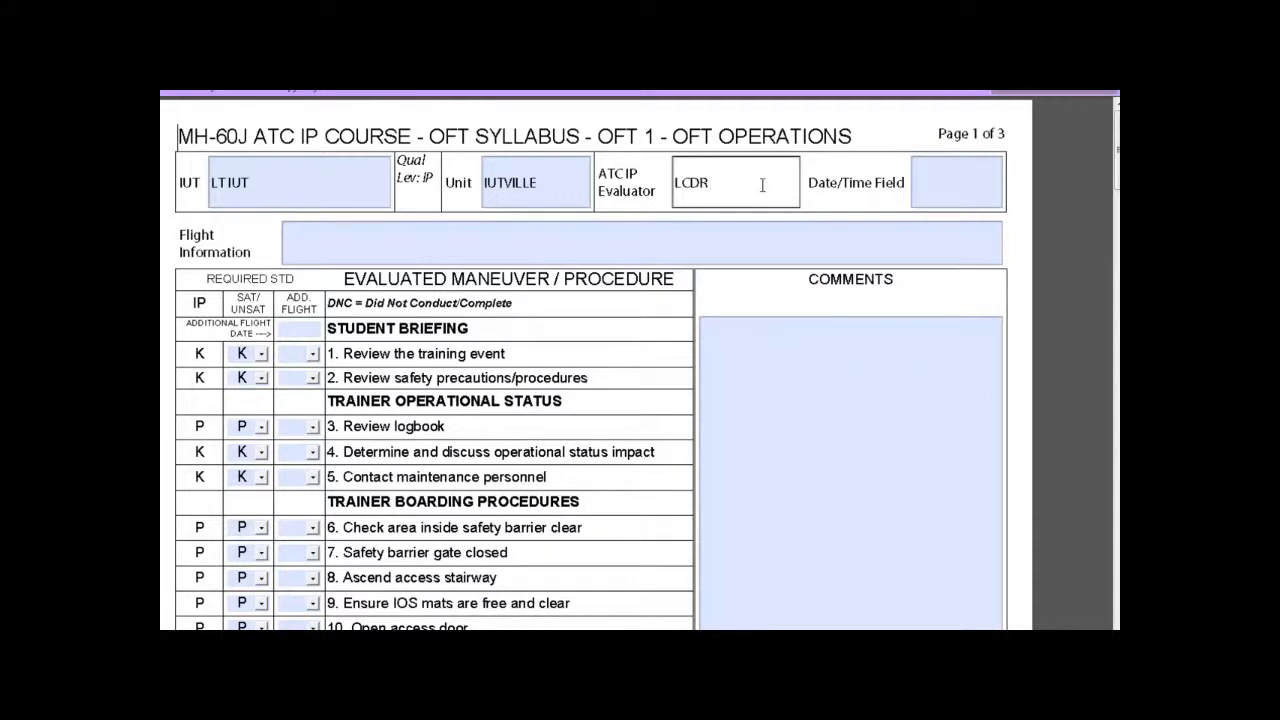
type("IP")
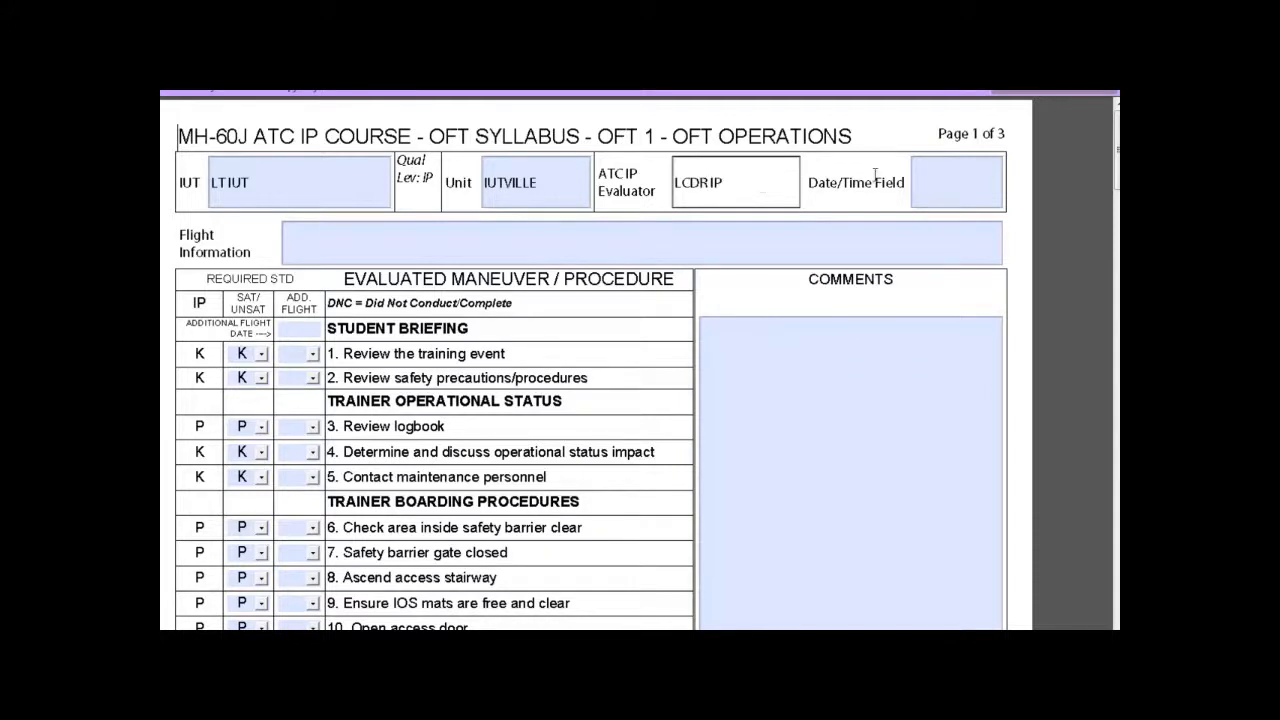
left_click(956, 180)
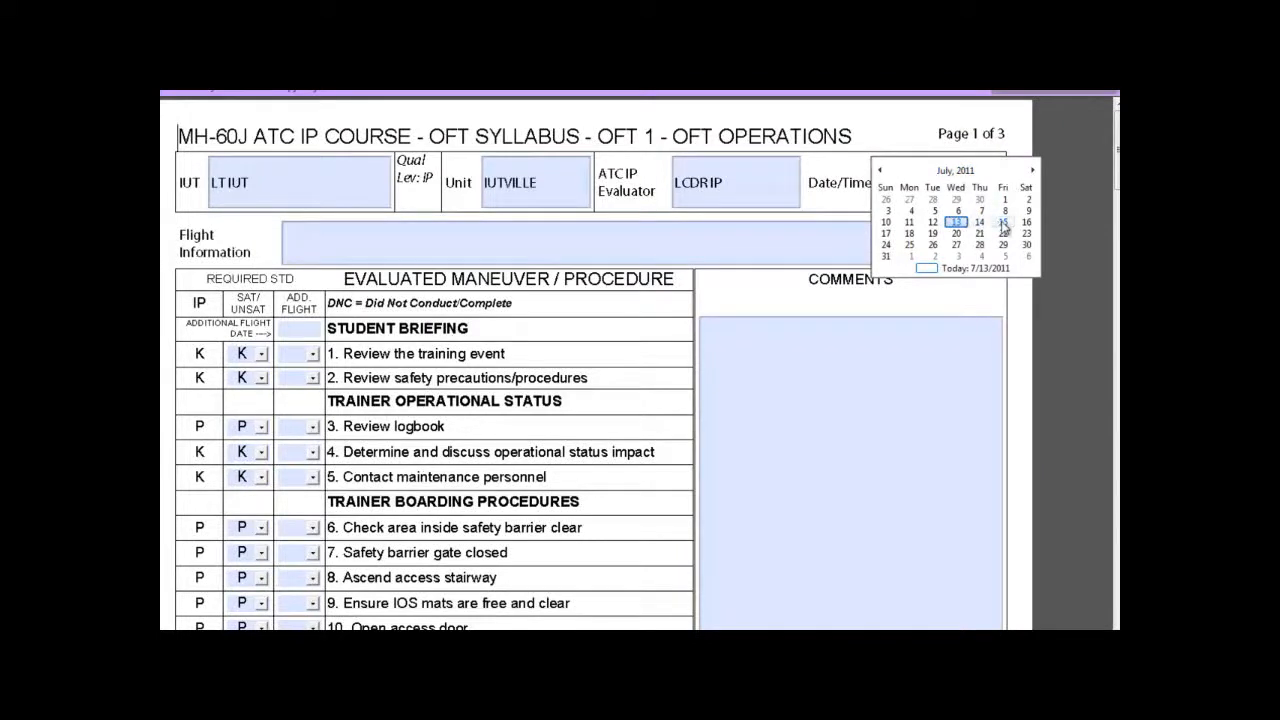
left_click(1004, 232)
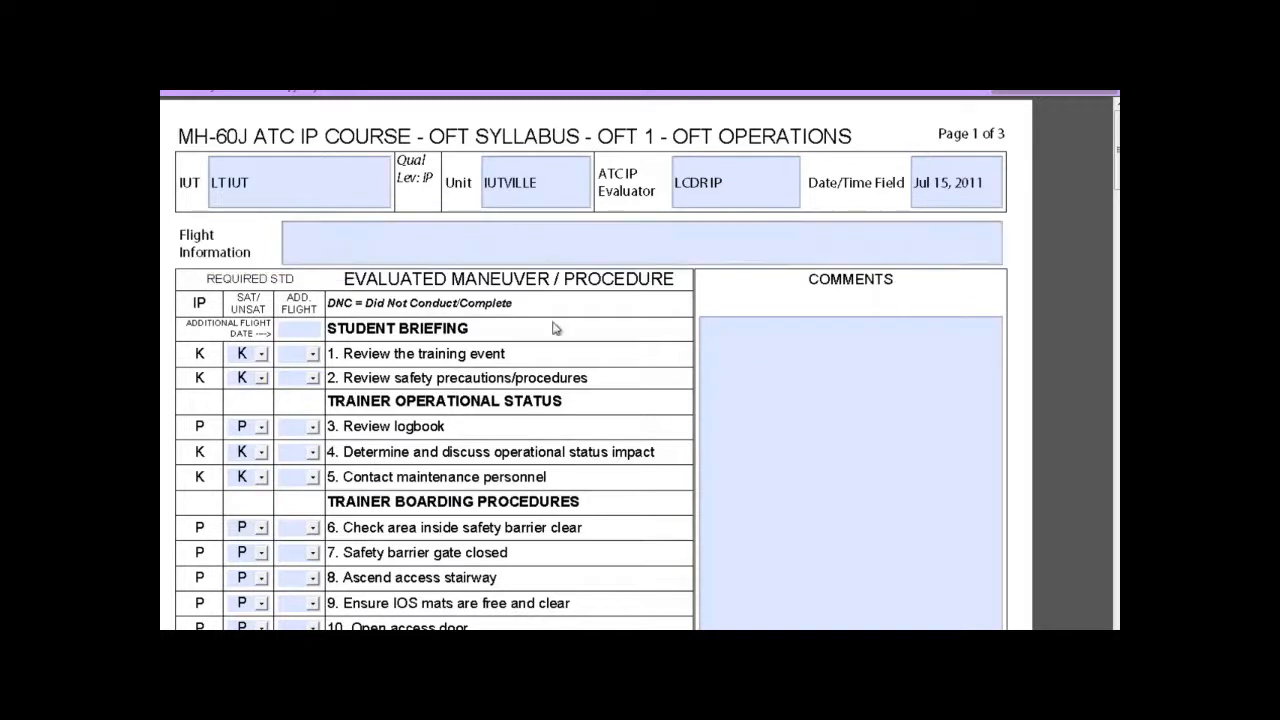
mouse_move(574, 250)
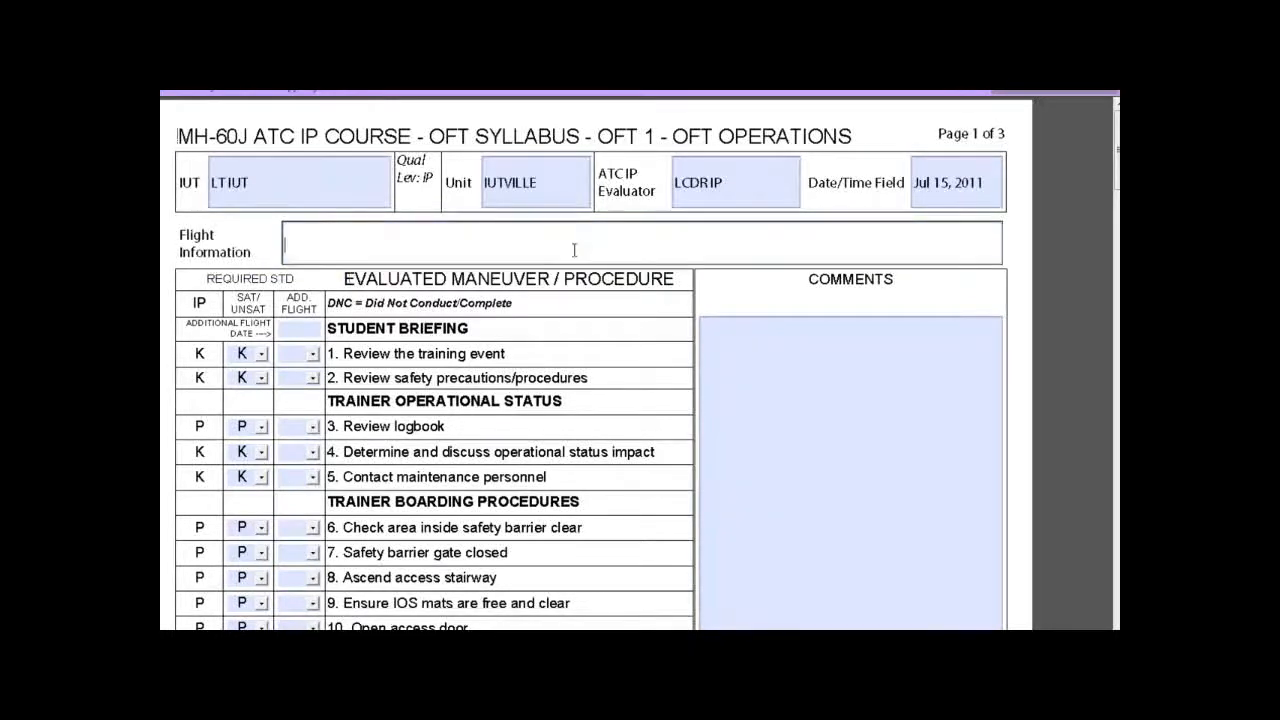
Step: Enter "Event complete. Good flight." as the flight information summary
type("E")
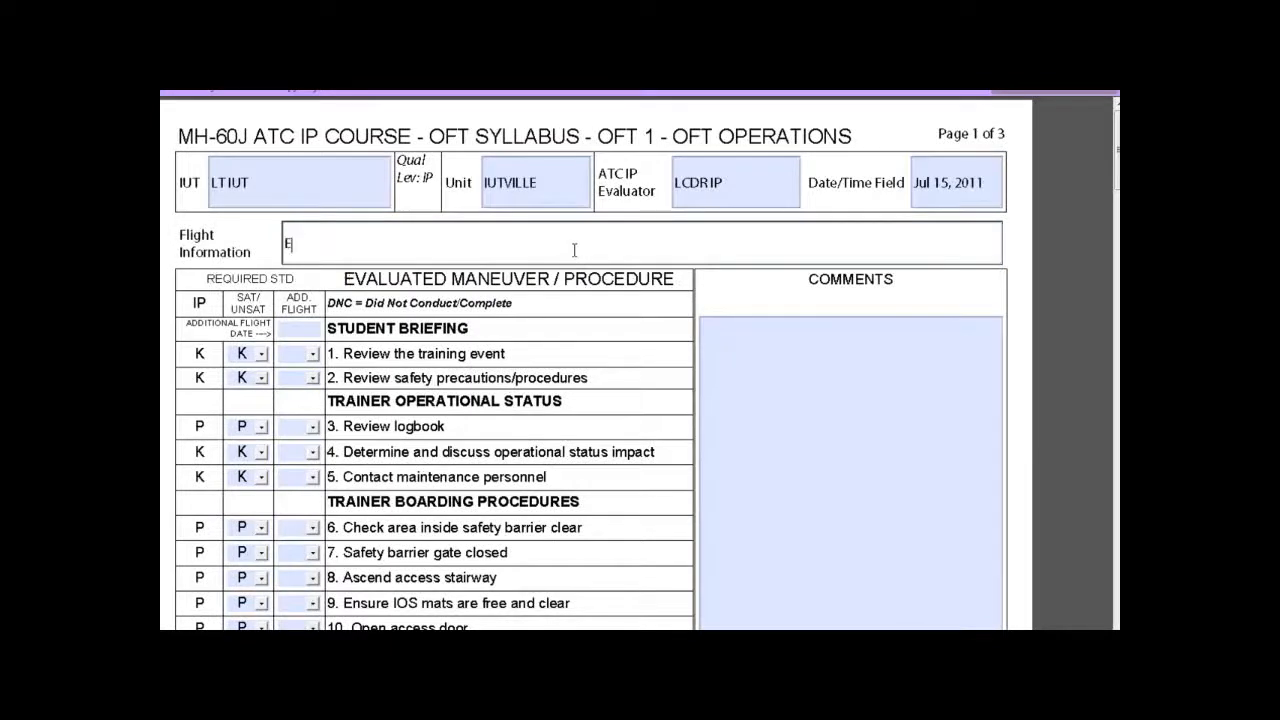
type("vent comple")
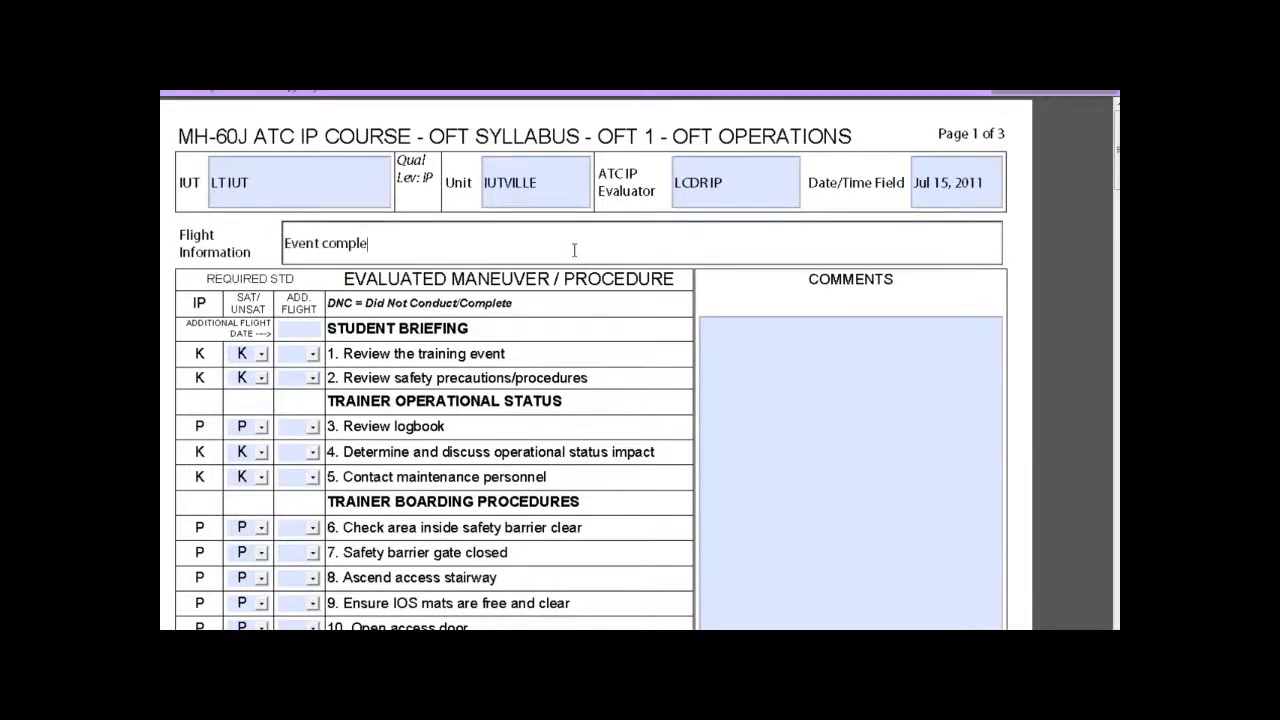
type("te.")
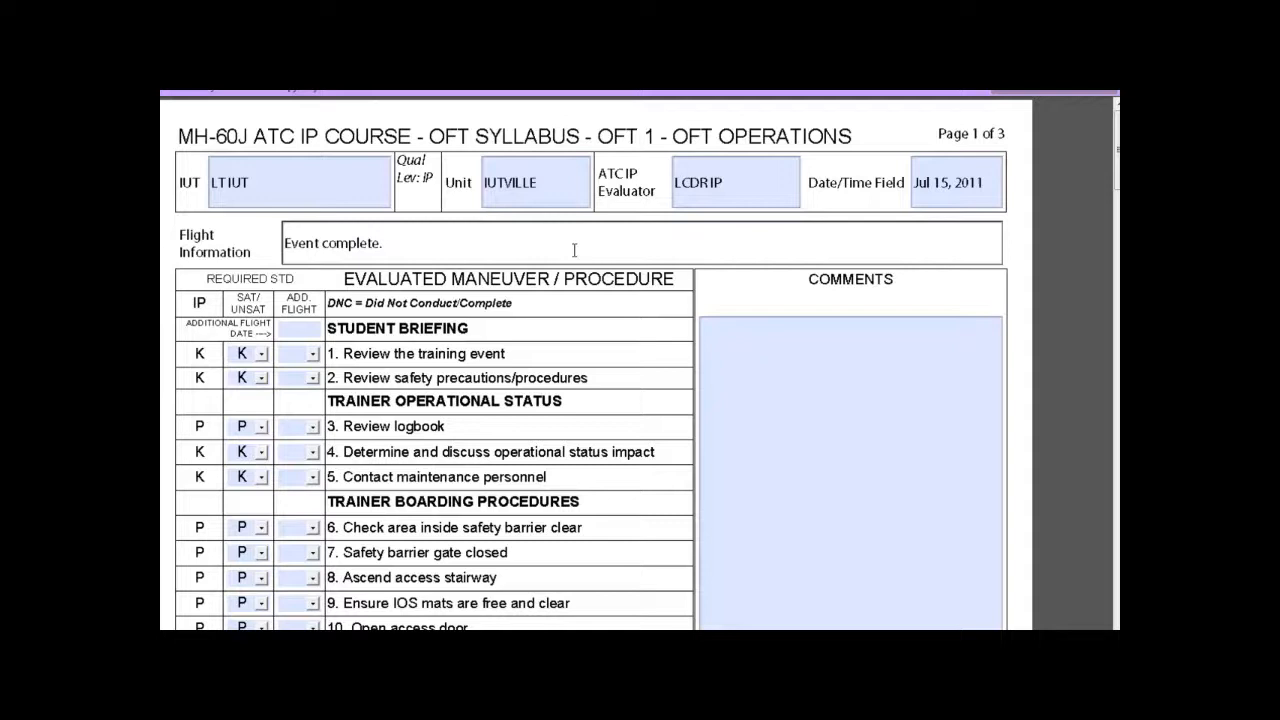
type("Good fligh")
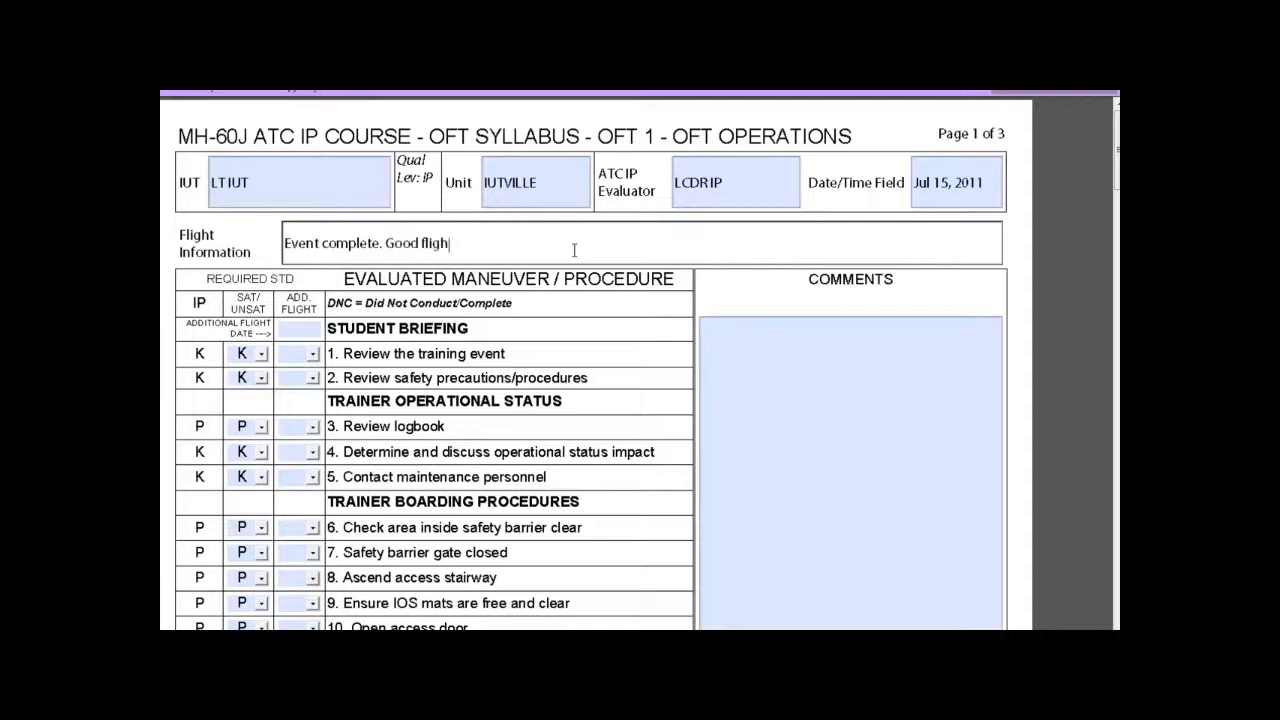
type("t.")
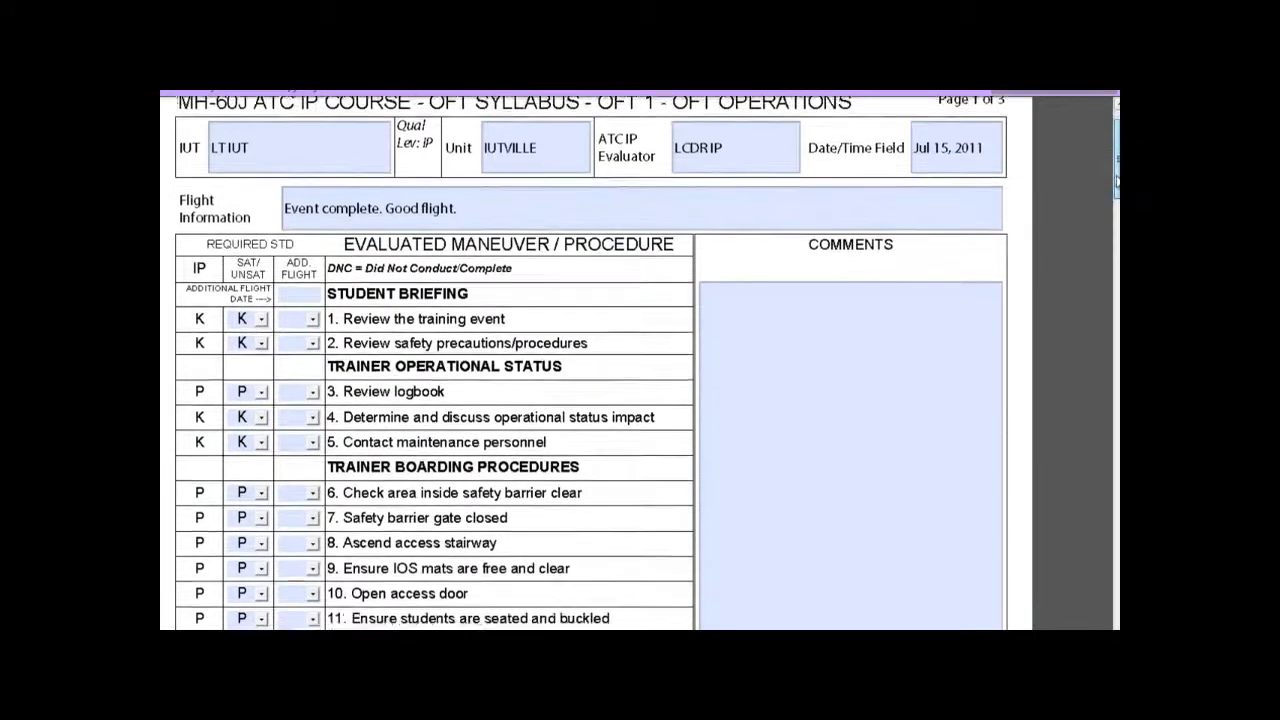
Step: Grade item 3 Review logbook as DNC with comment "We were not able to get to this procedure"
scroll("down", 3)
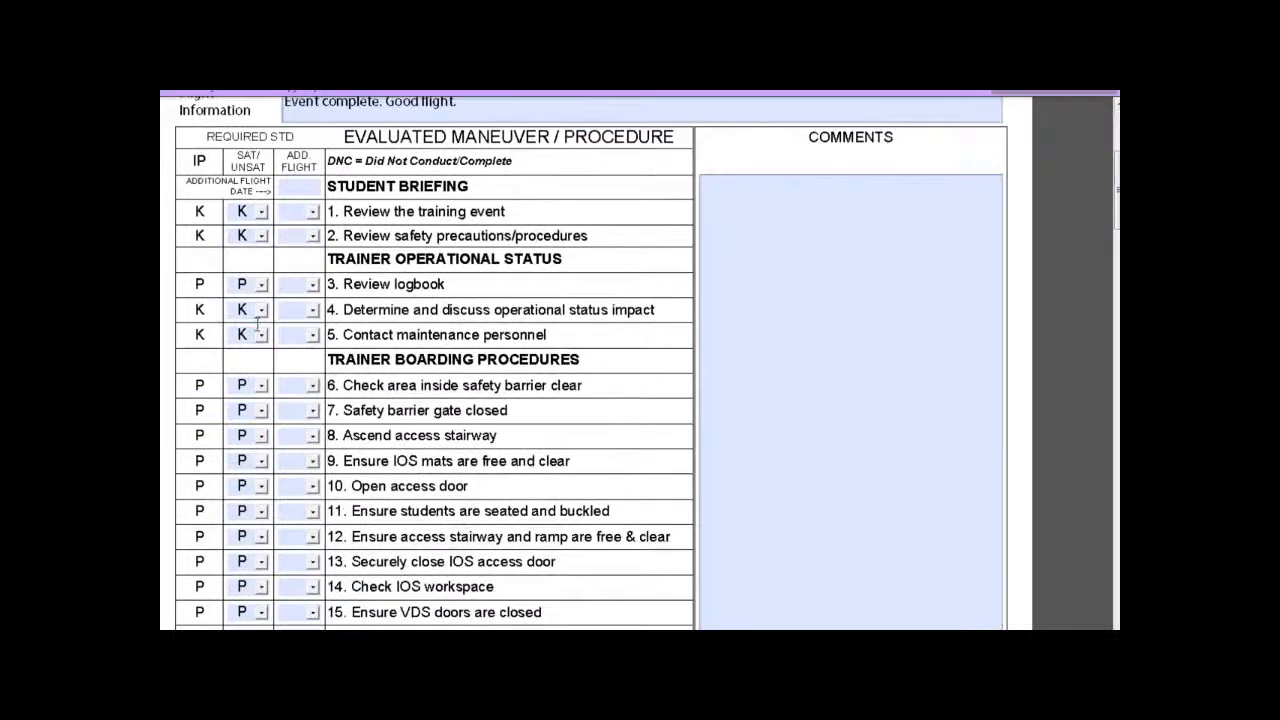
left_click(248, 284)
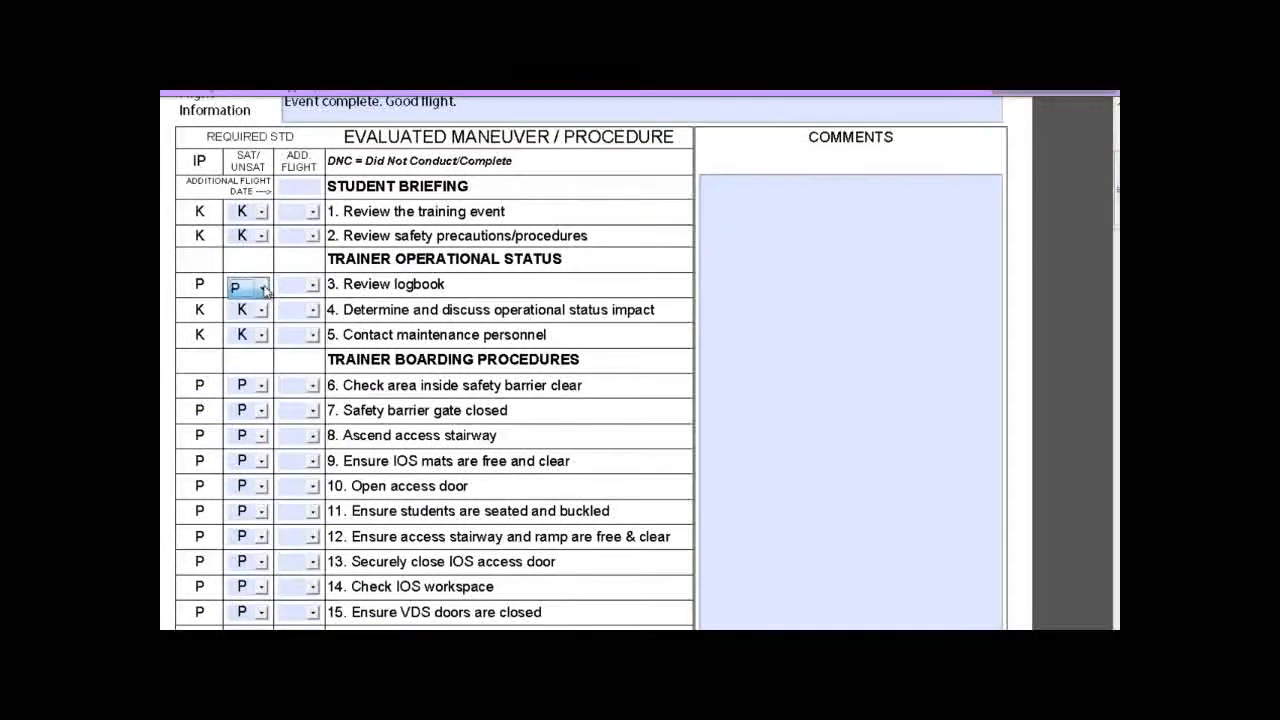
left_click(264, 288)
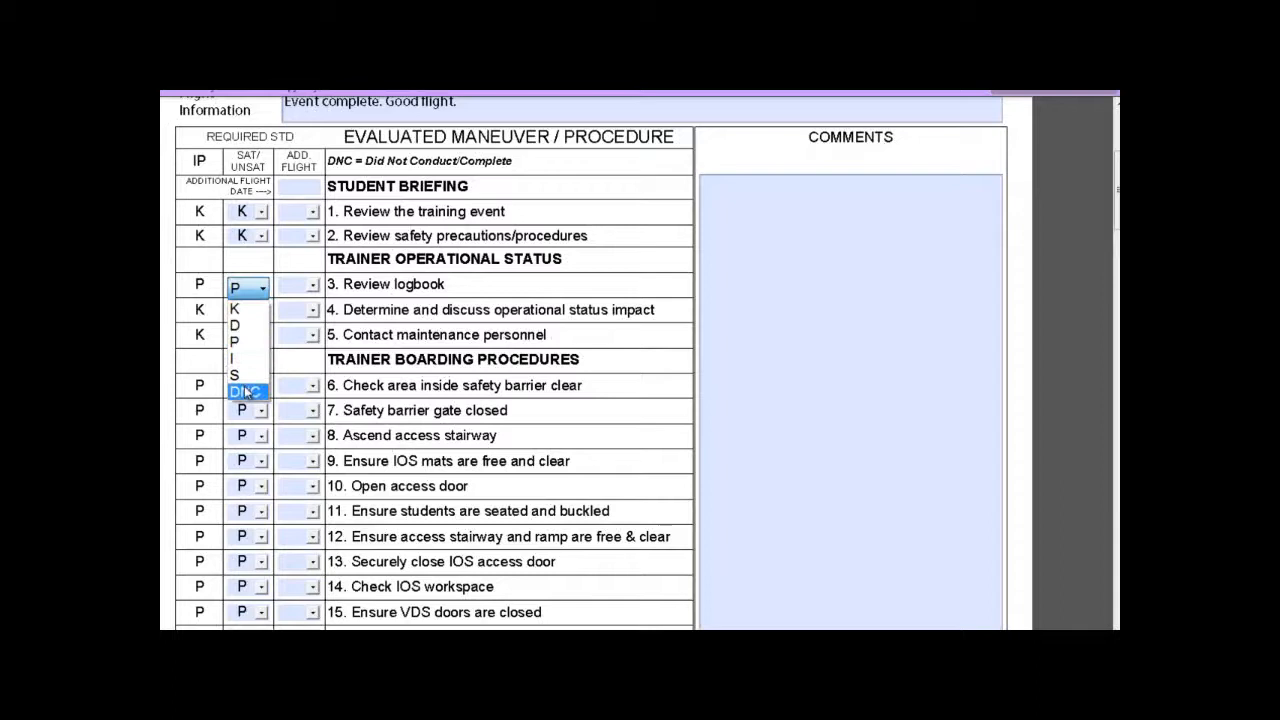
left_click(244, 390)
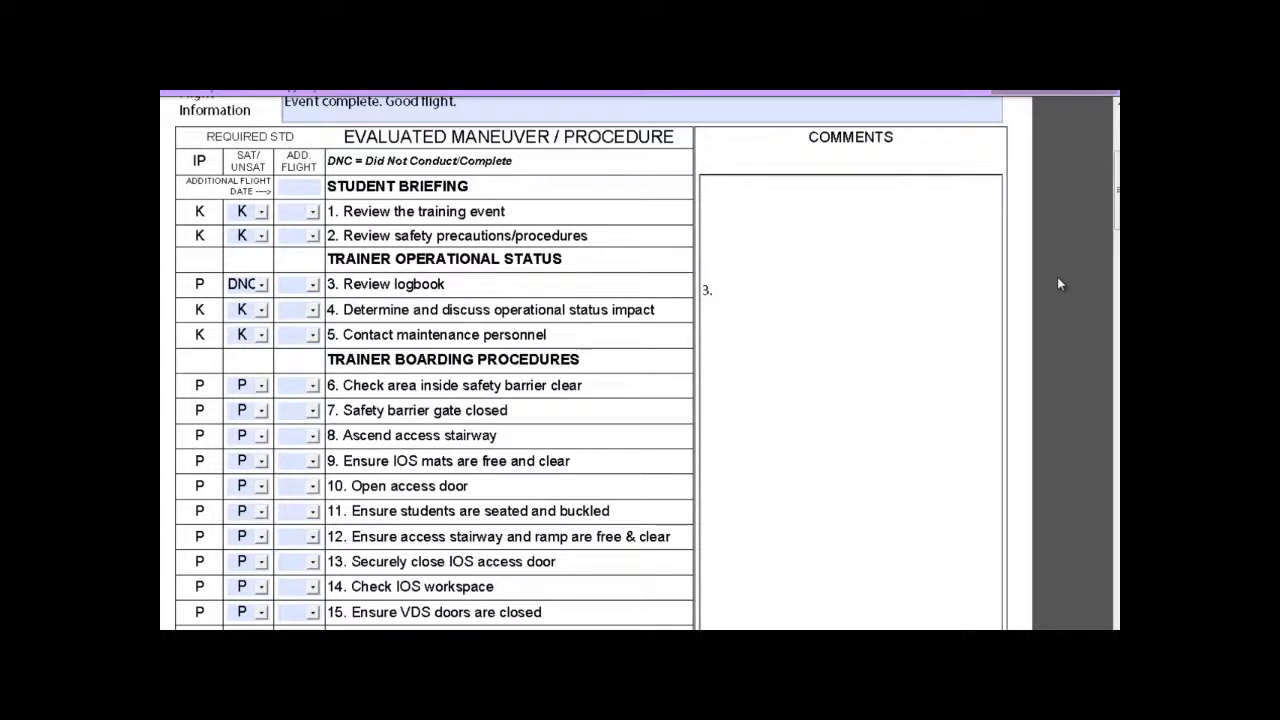
type("We were not able to get to this procedure")
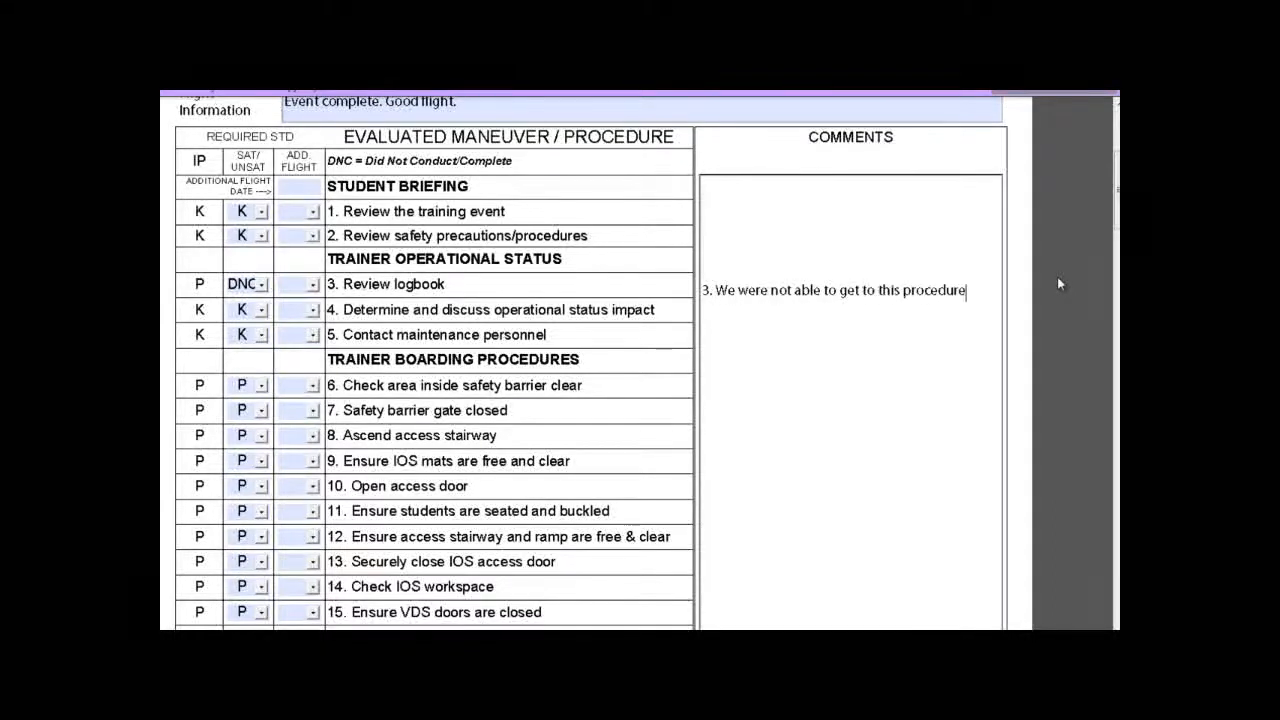
Step: Extend the logbook comment, set item 3's second-flight date and grade Review logbook P
type(", as the logbook spontaneously combusted.")
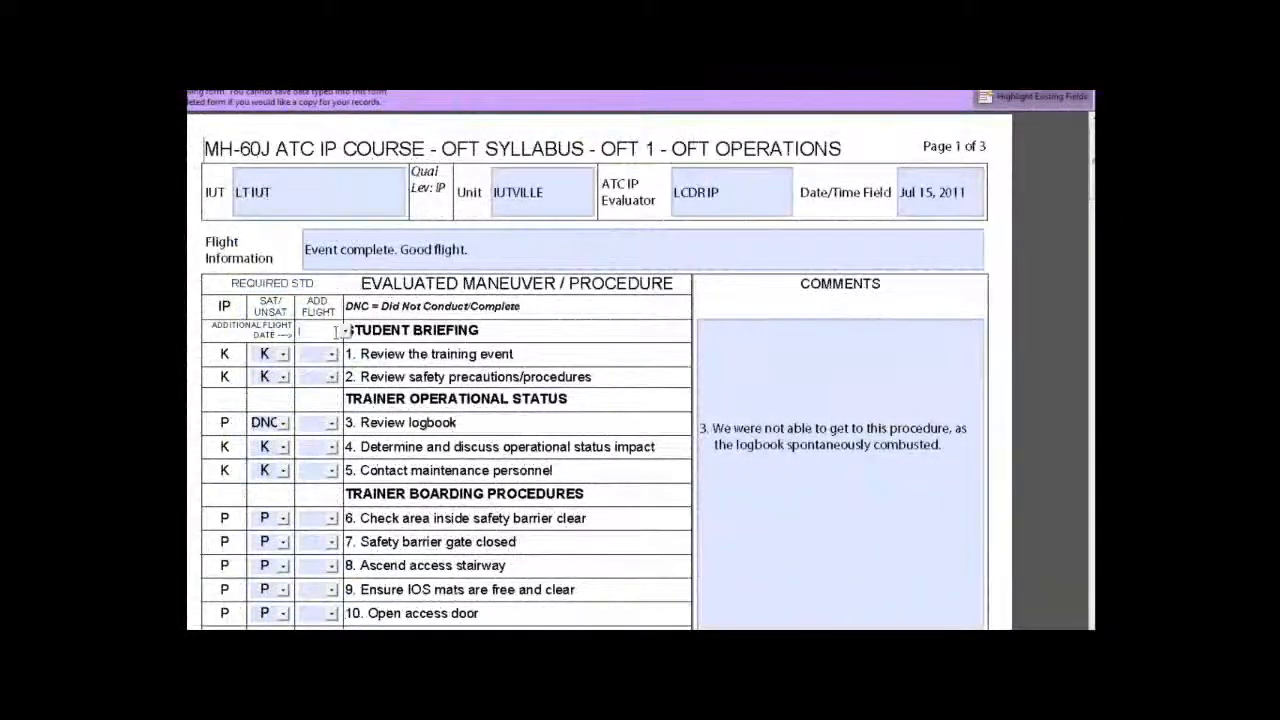
left_click(330, 332)
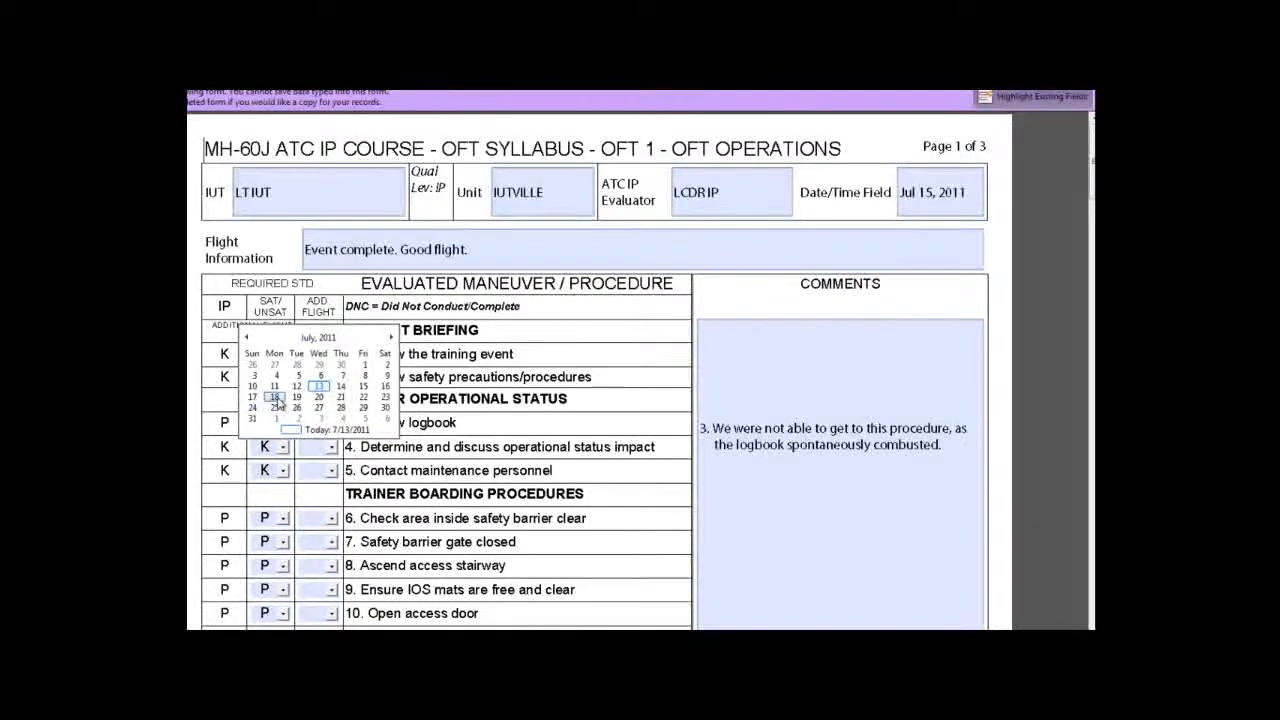
left_click(276, 396)
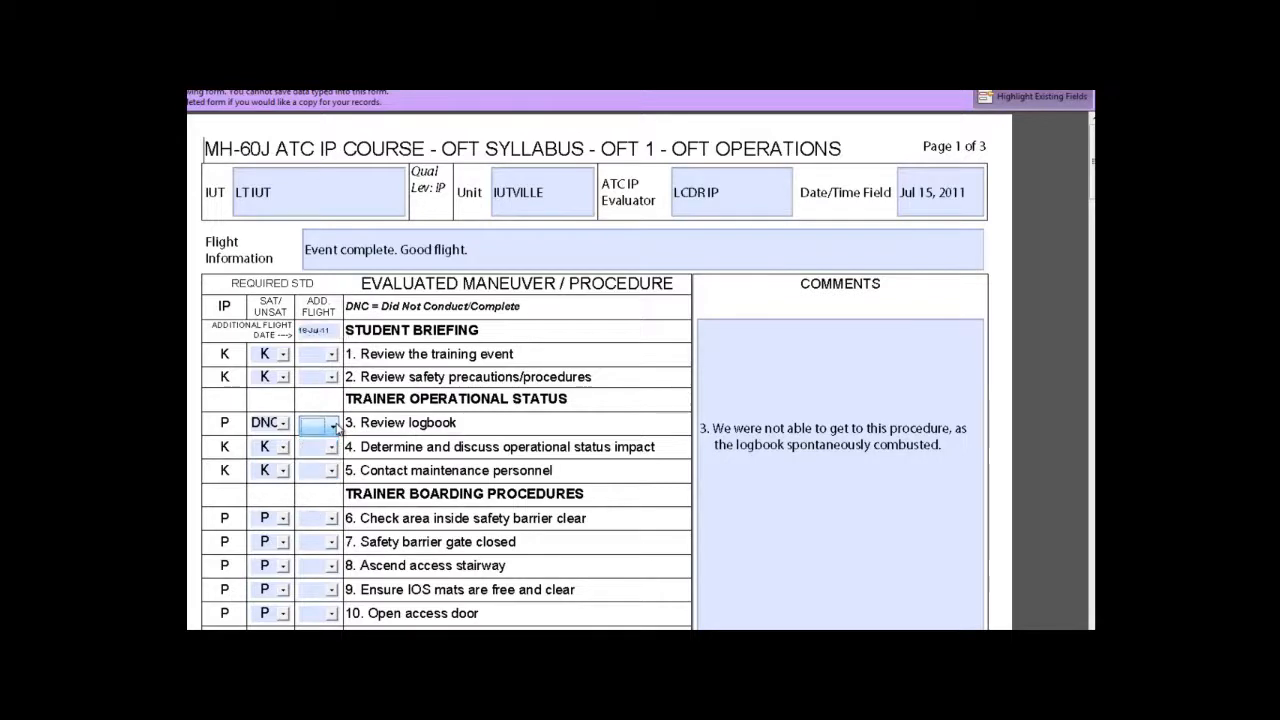
left_click(332, 424)
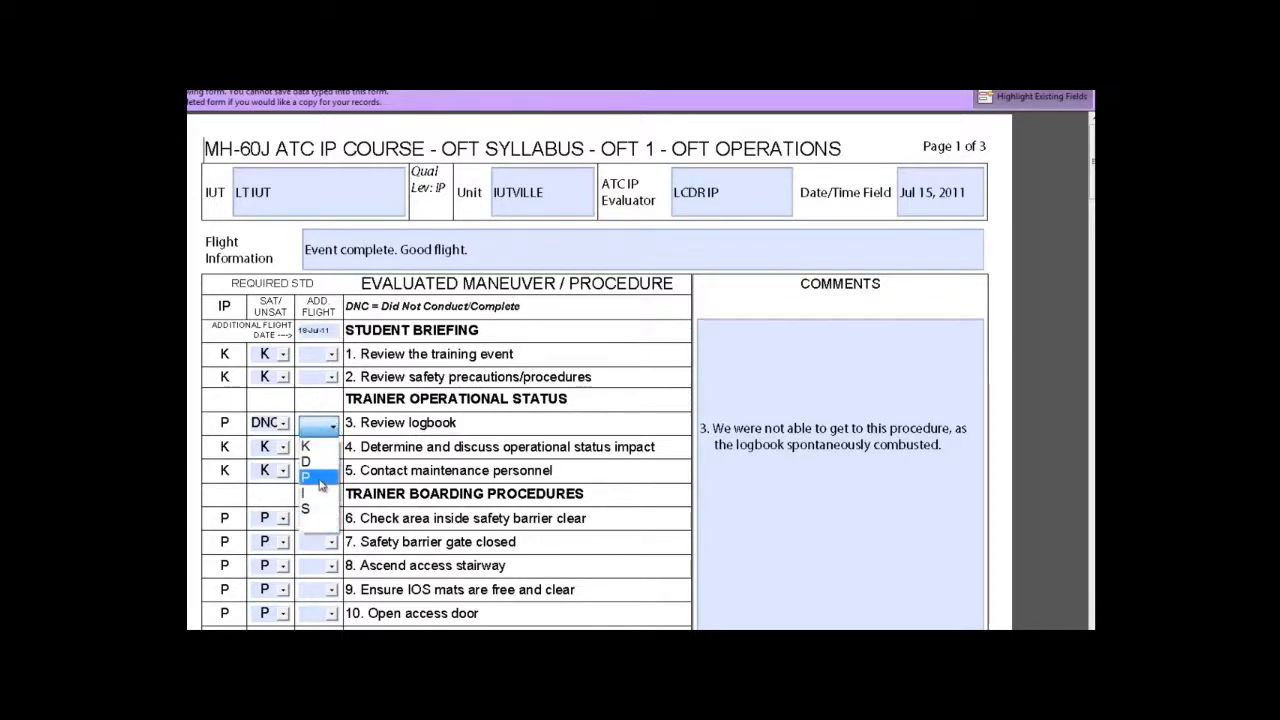
left_click(304, 476)
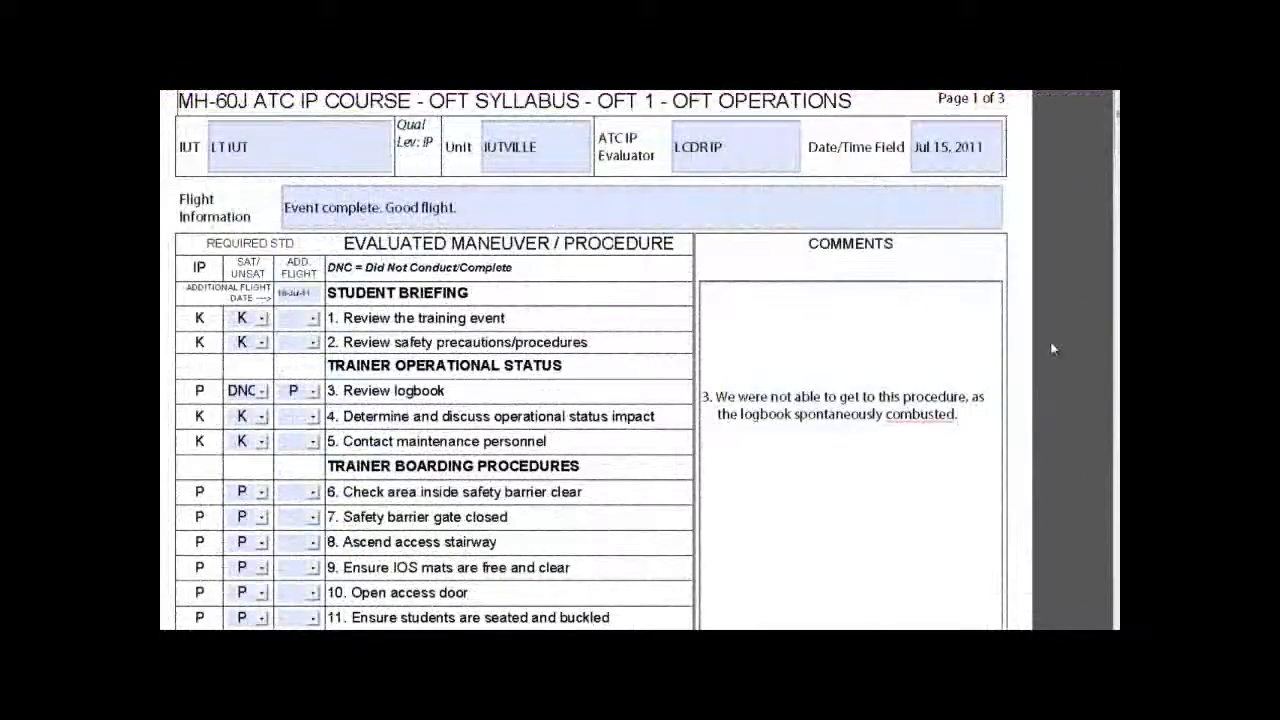
Step: Write comment 5 praising the IUT for contacting maintenance when the logbook caught fire
type("5. IUT did a")
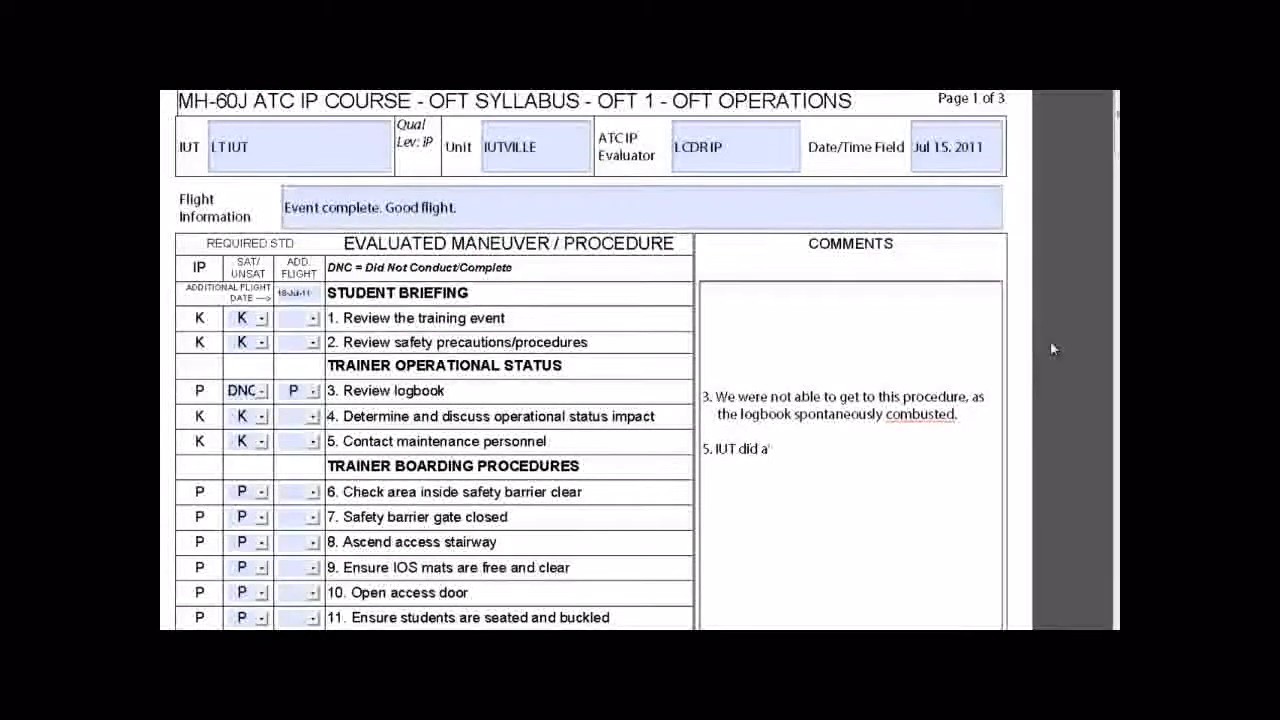
type(", you did a great job of")
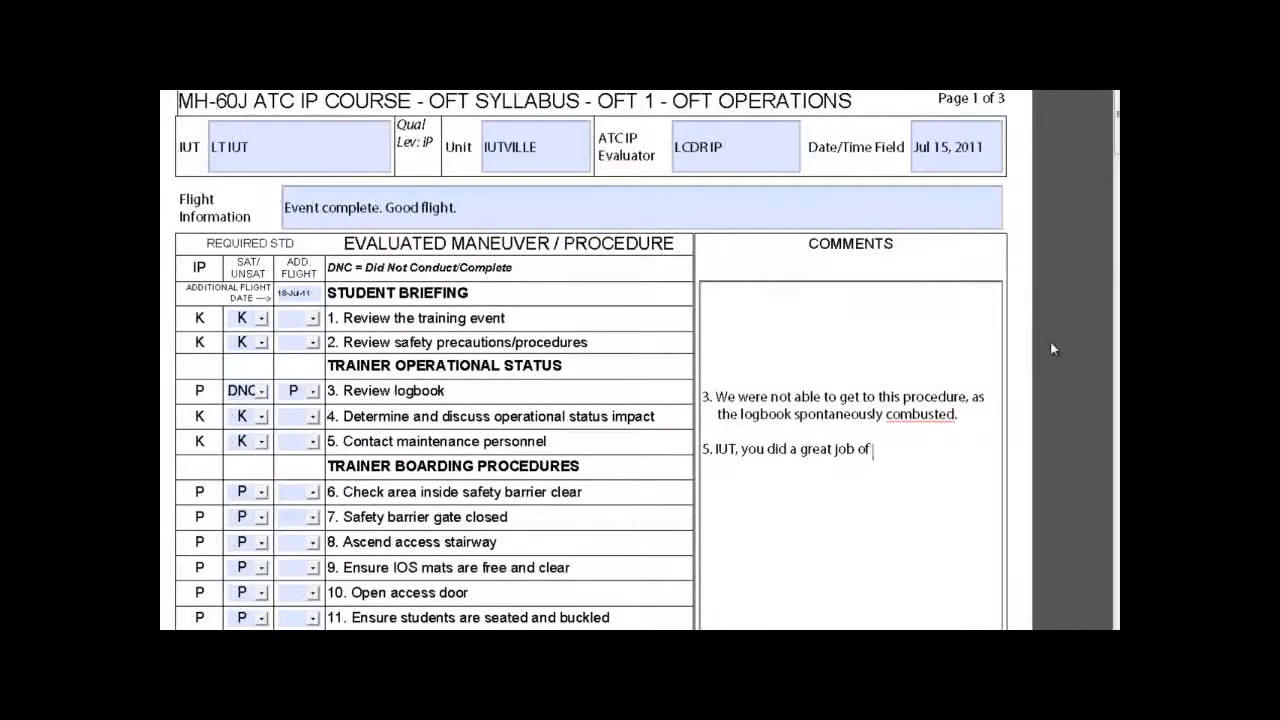
type("contacting maintenance")
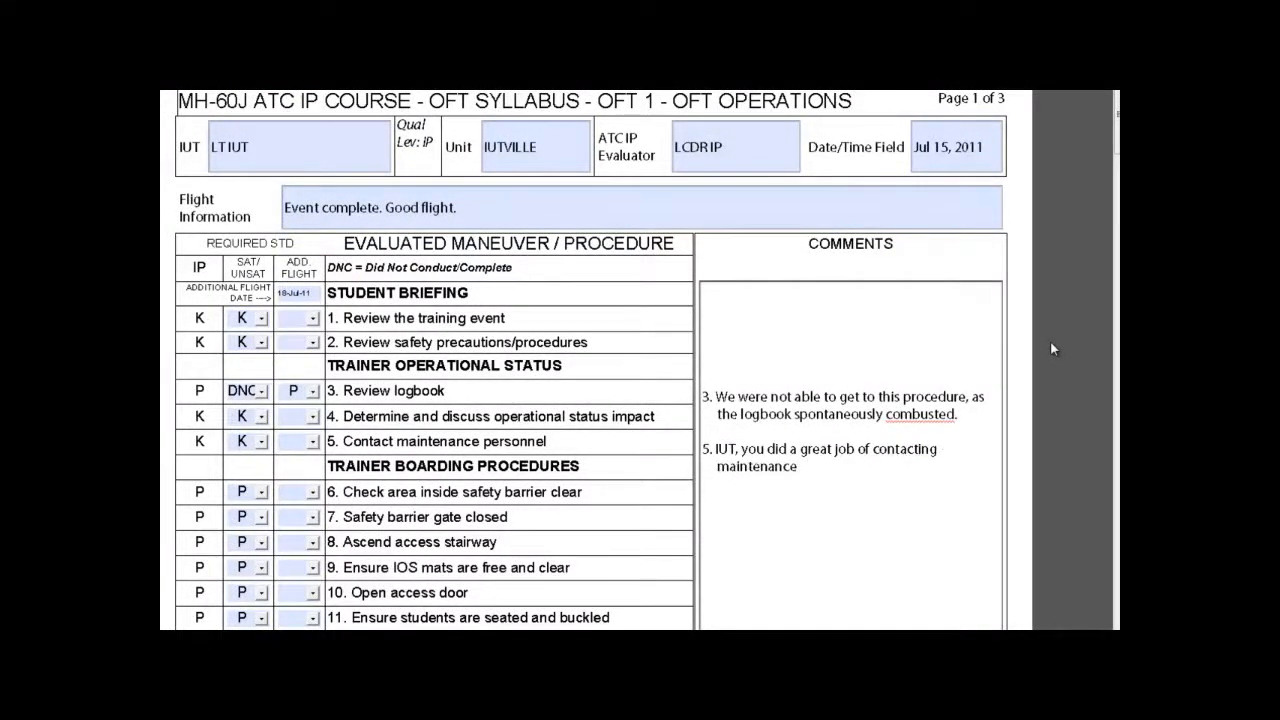
type("when that")
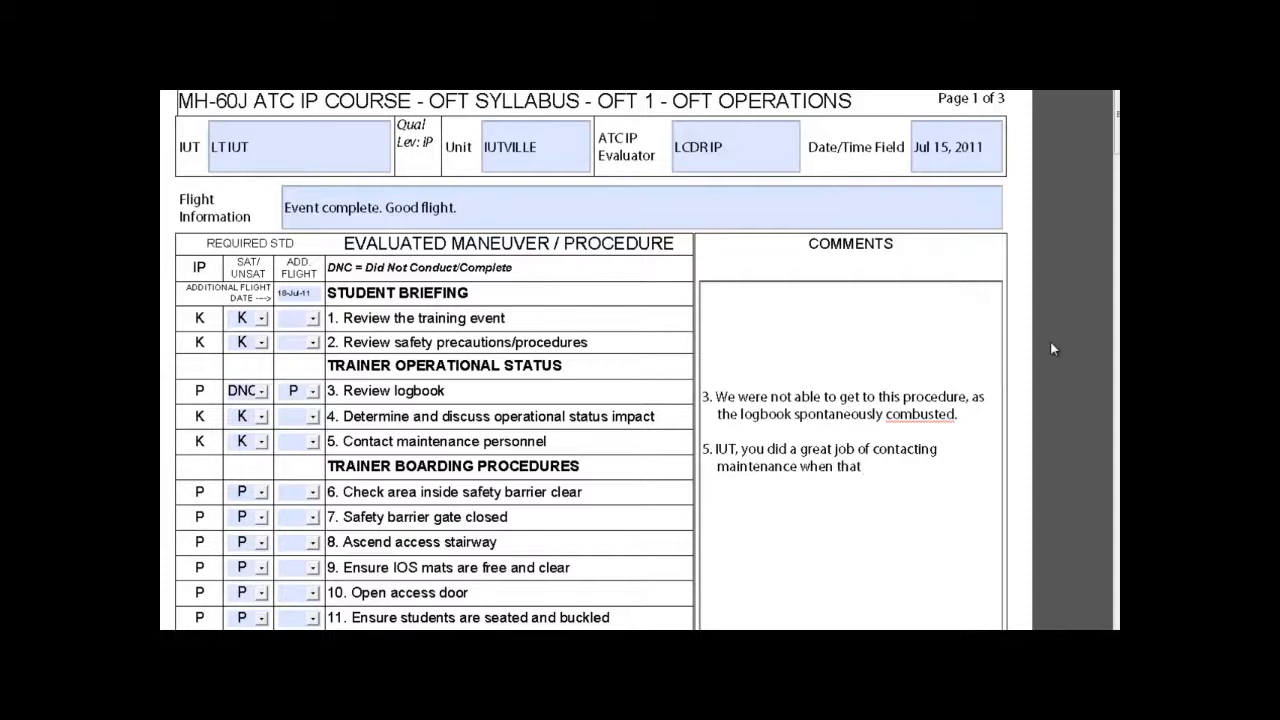
type("logbook caught fire!")
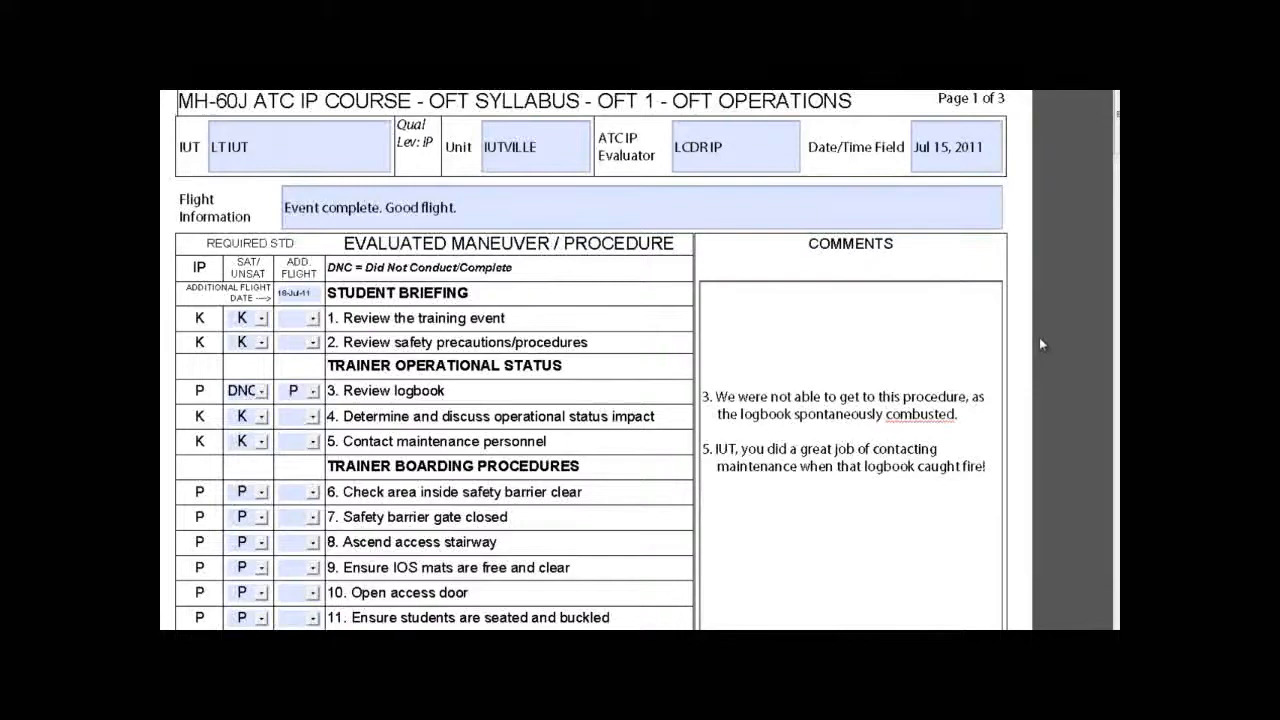
Step: Scroll to the reviewer comments and signature section at the bottom of the form
scroll("down", 3)
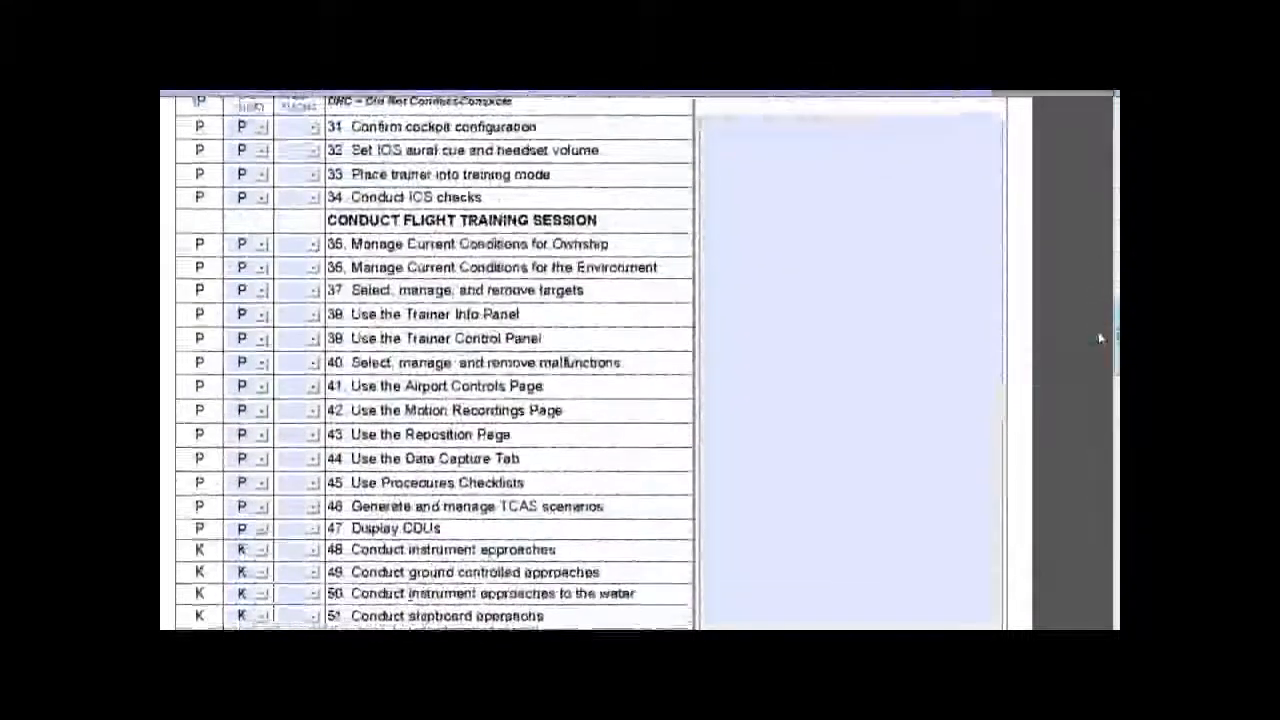
scroll("down", 3)
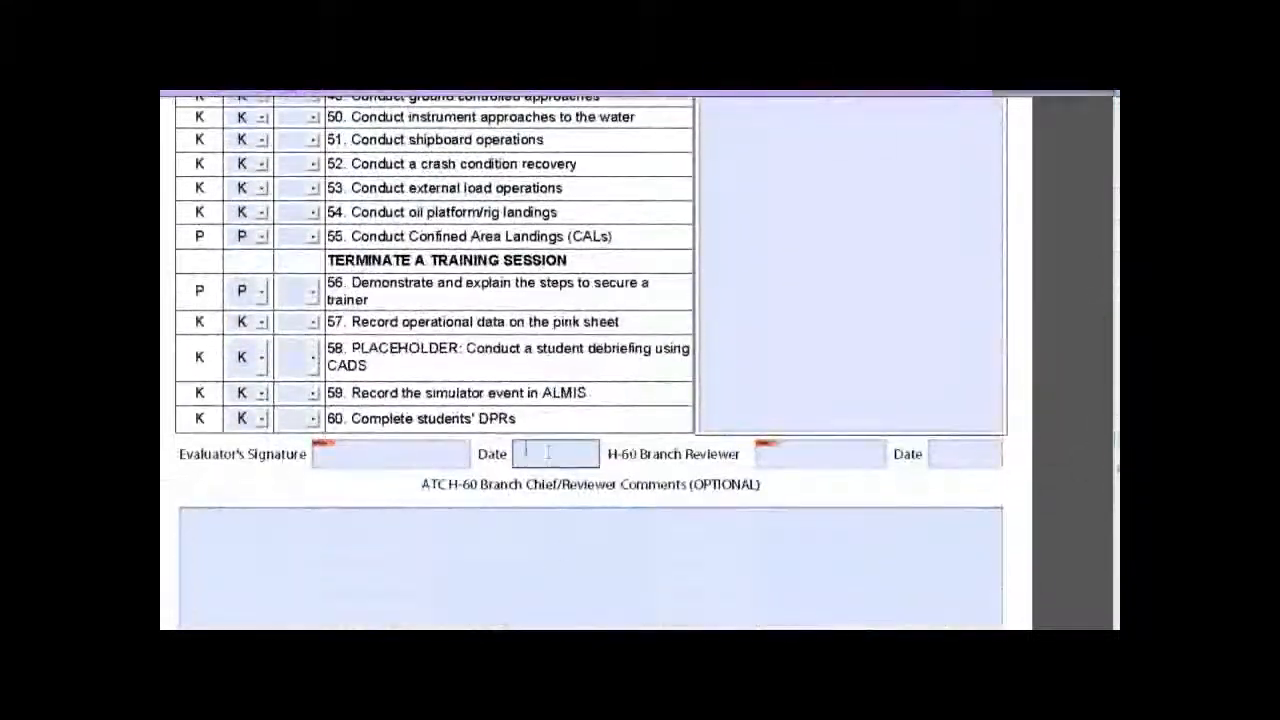
mouse_move(844, 472)
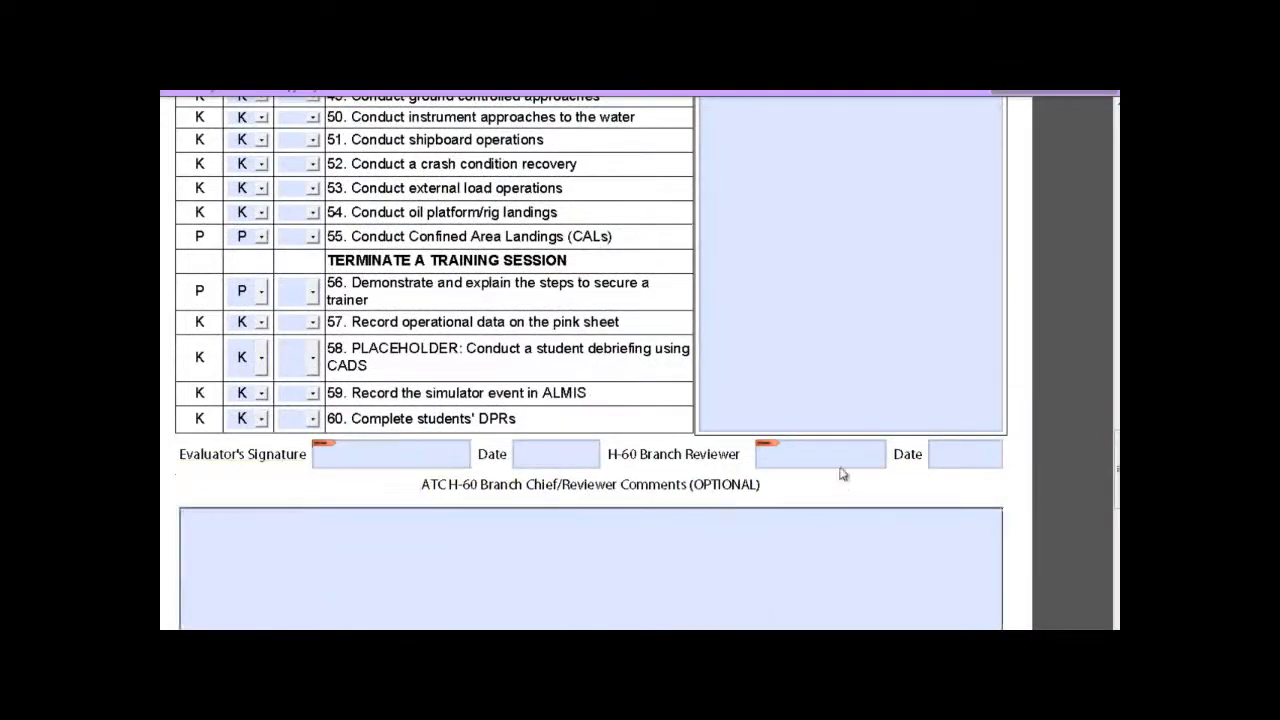
mouse_move(838, 468)
type("We were able to get a new logbook and complete the procedure on the second flight.")
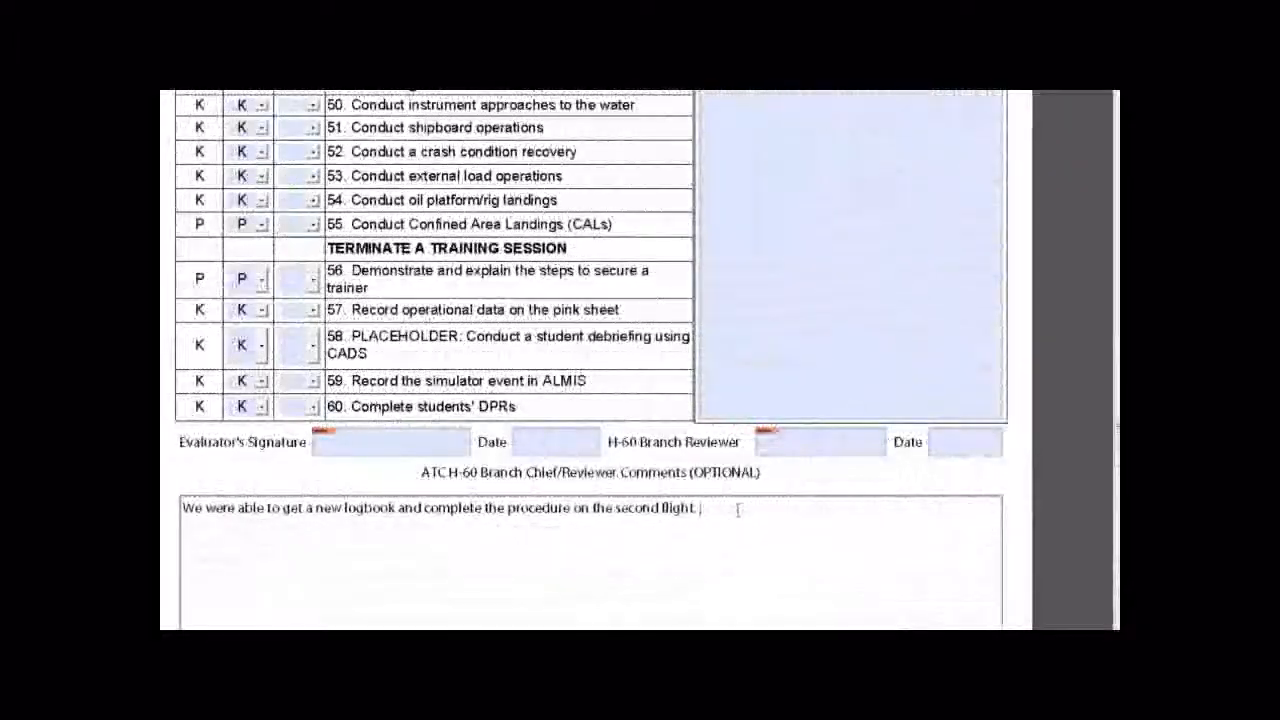
Step: Begin the reviewer sentence "LCDR IP took LT IUT"
type("LC")
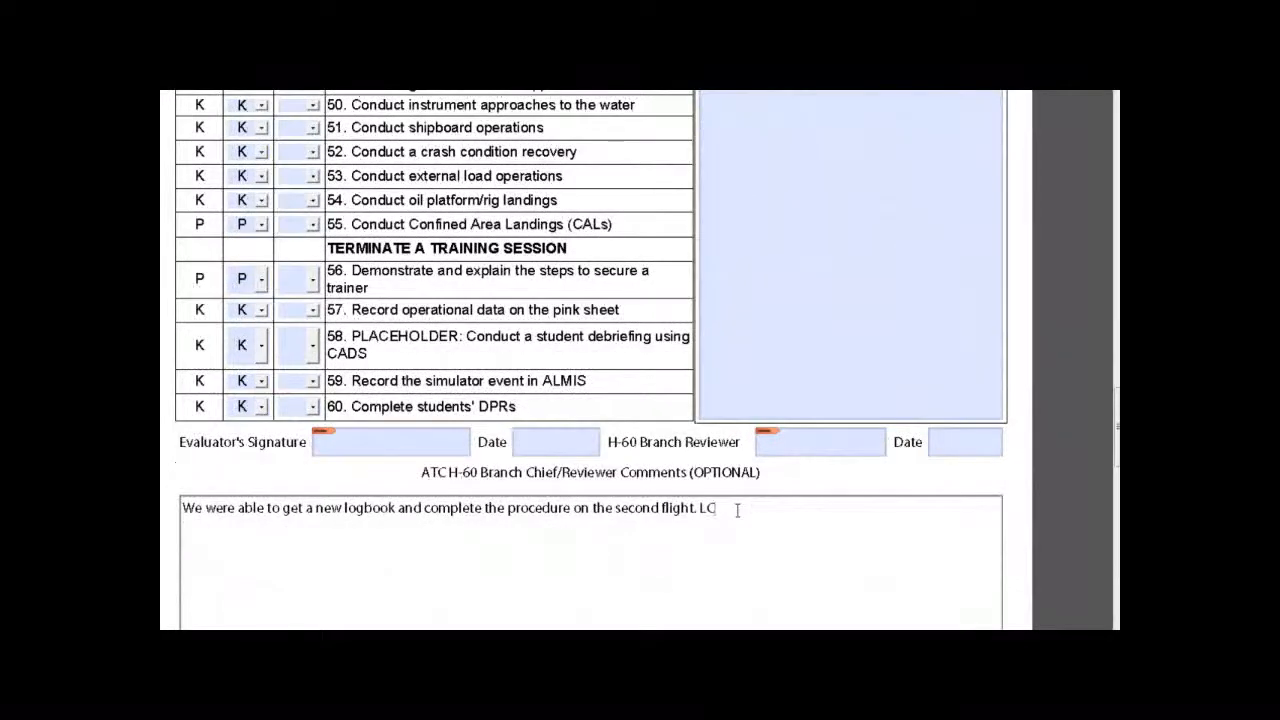
type("DR IP")
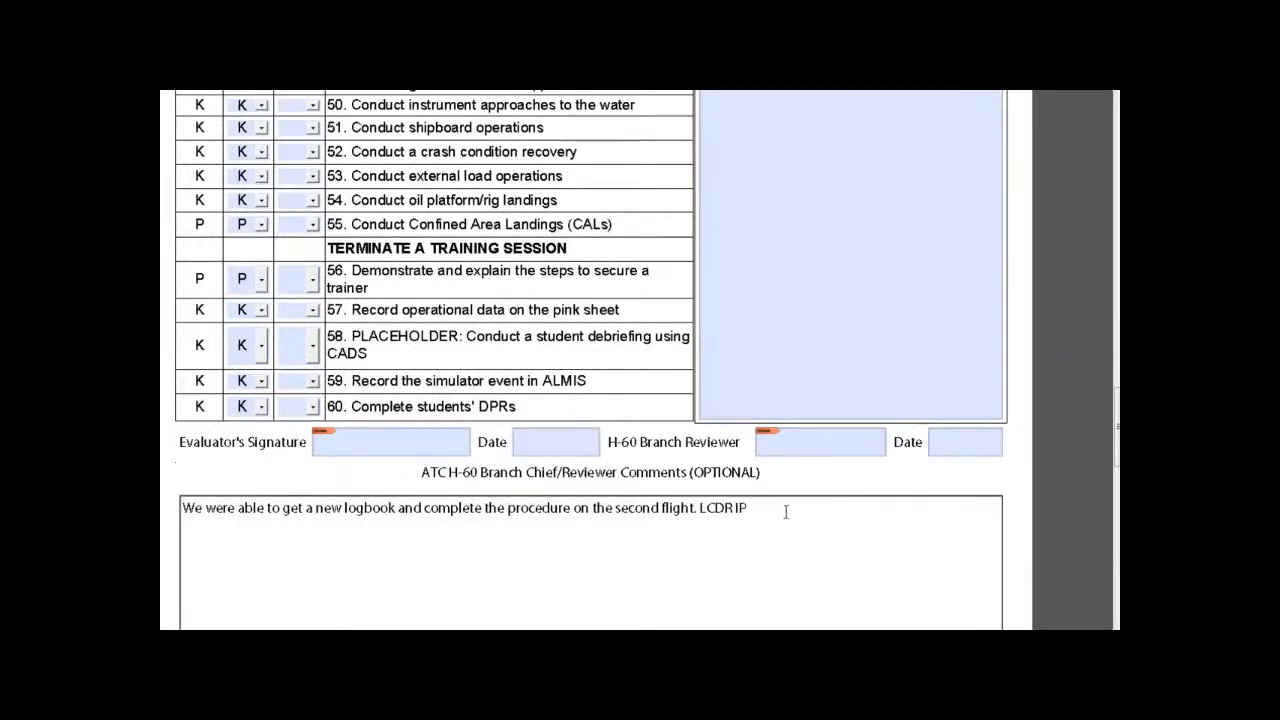
type("took LT IUT")
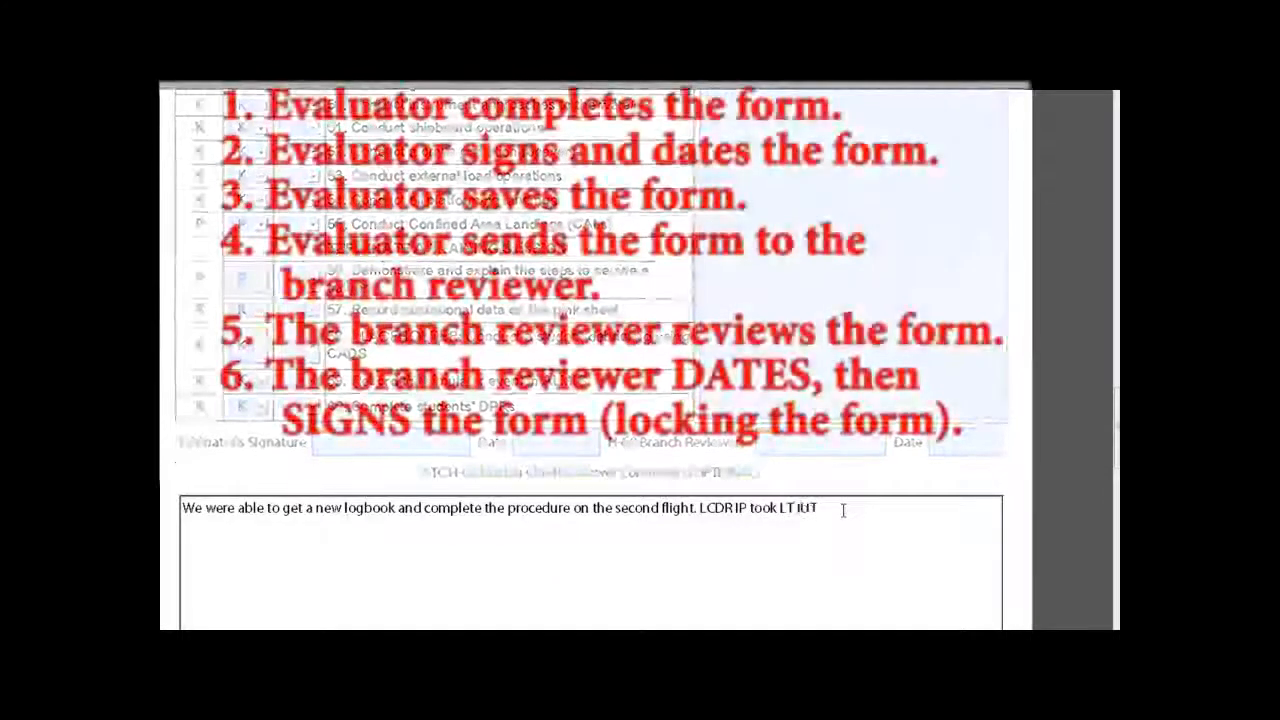
Step: Finish reviewer comments: requirements completed on the second flight; LT IUT met or exceeded the standards
type("on")
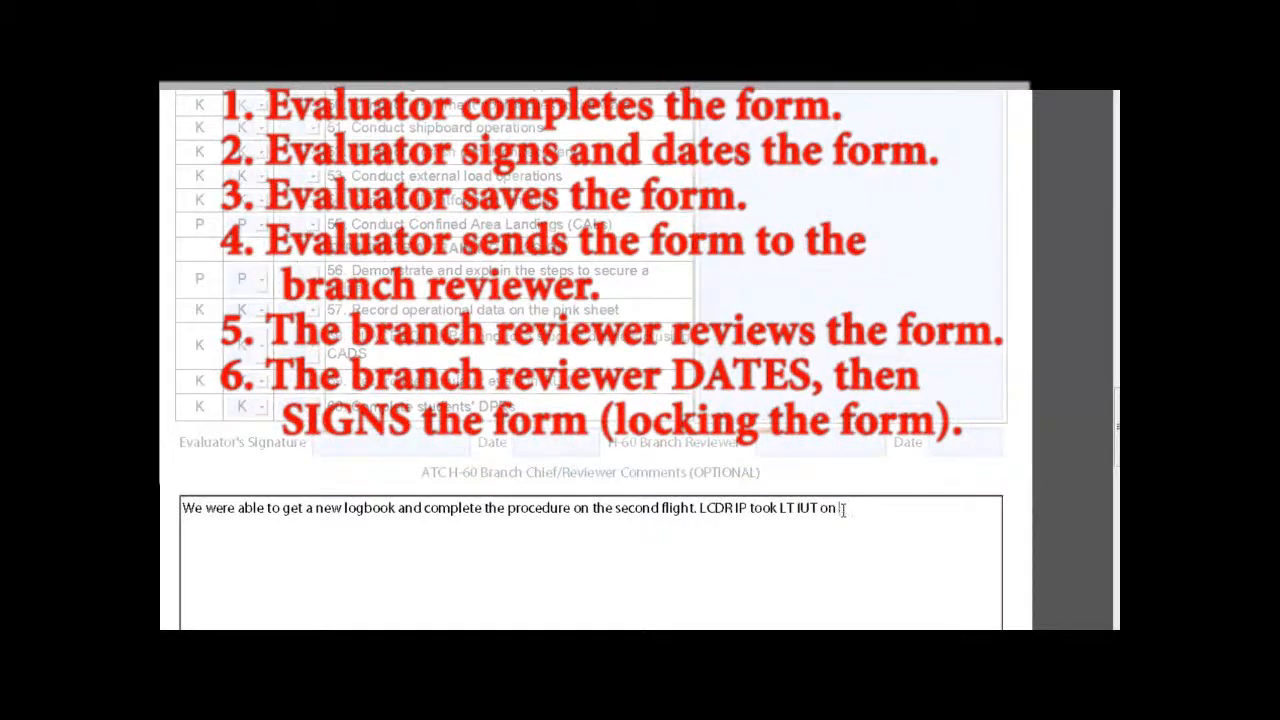
type("the second flight to complete this flight's require")
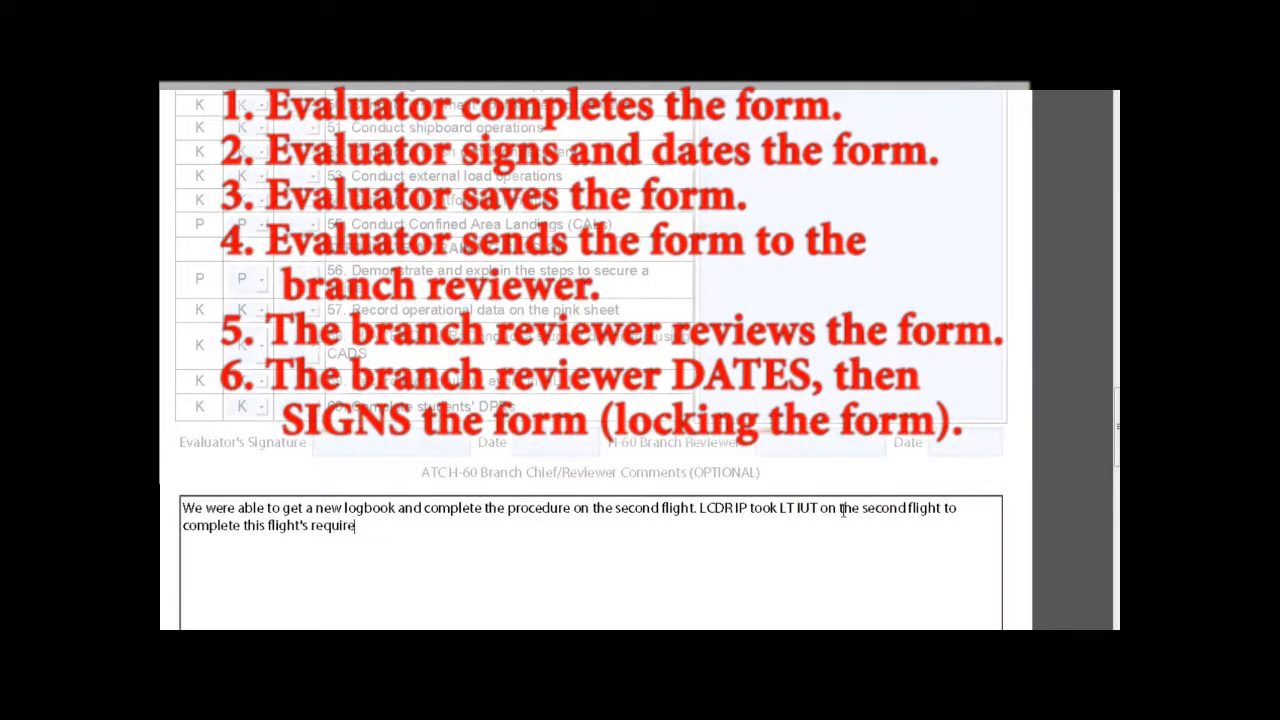
type("ments.")
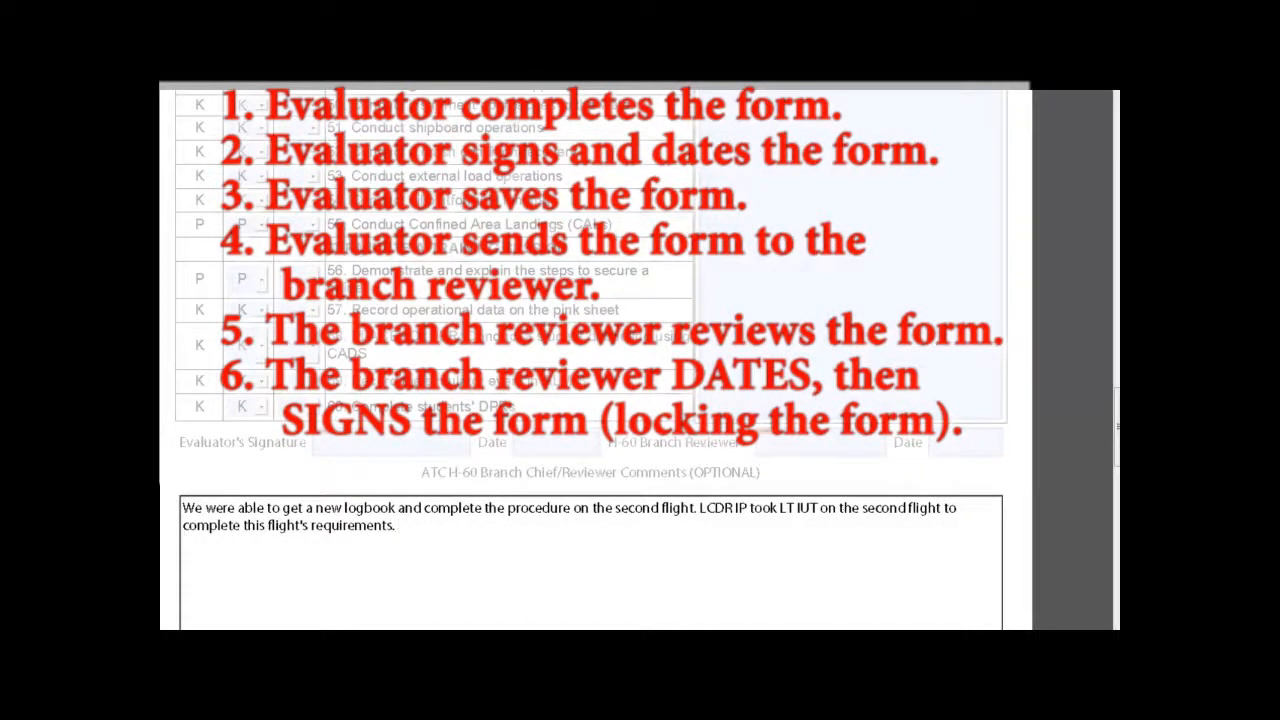
type("LT")
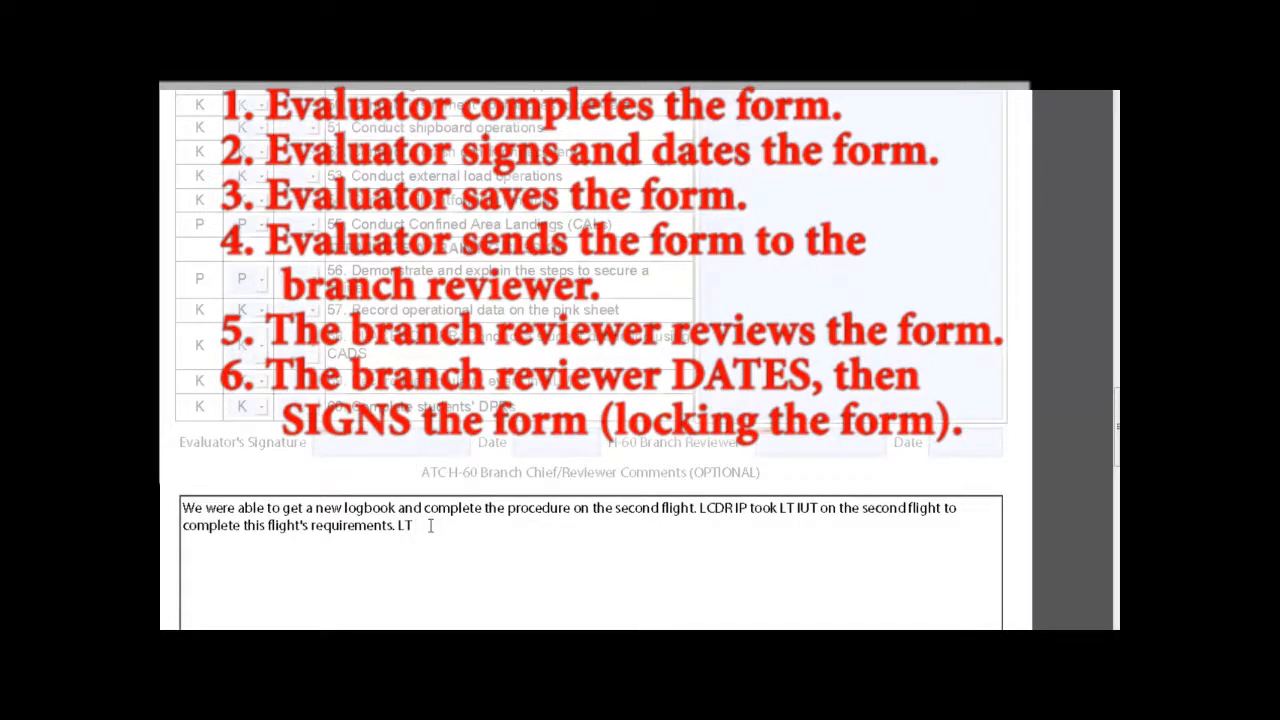
type("IUT met or ex")
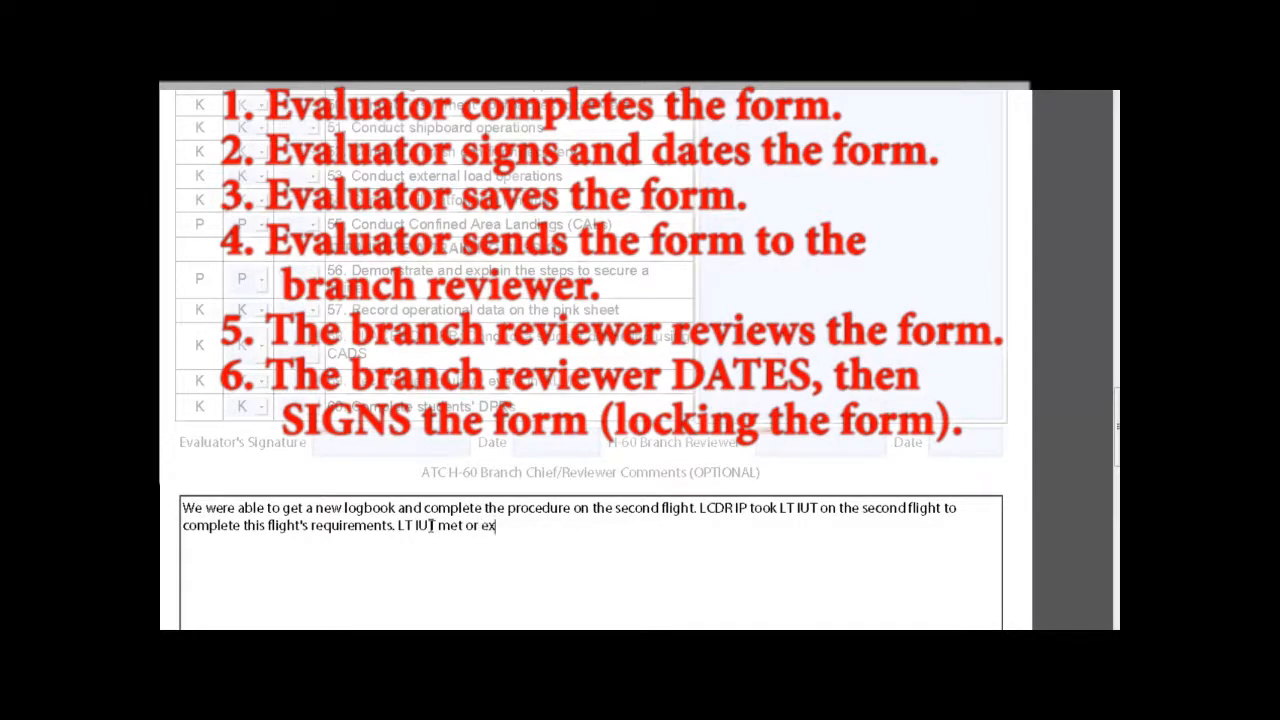
type("ceeded the standards.")
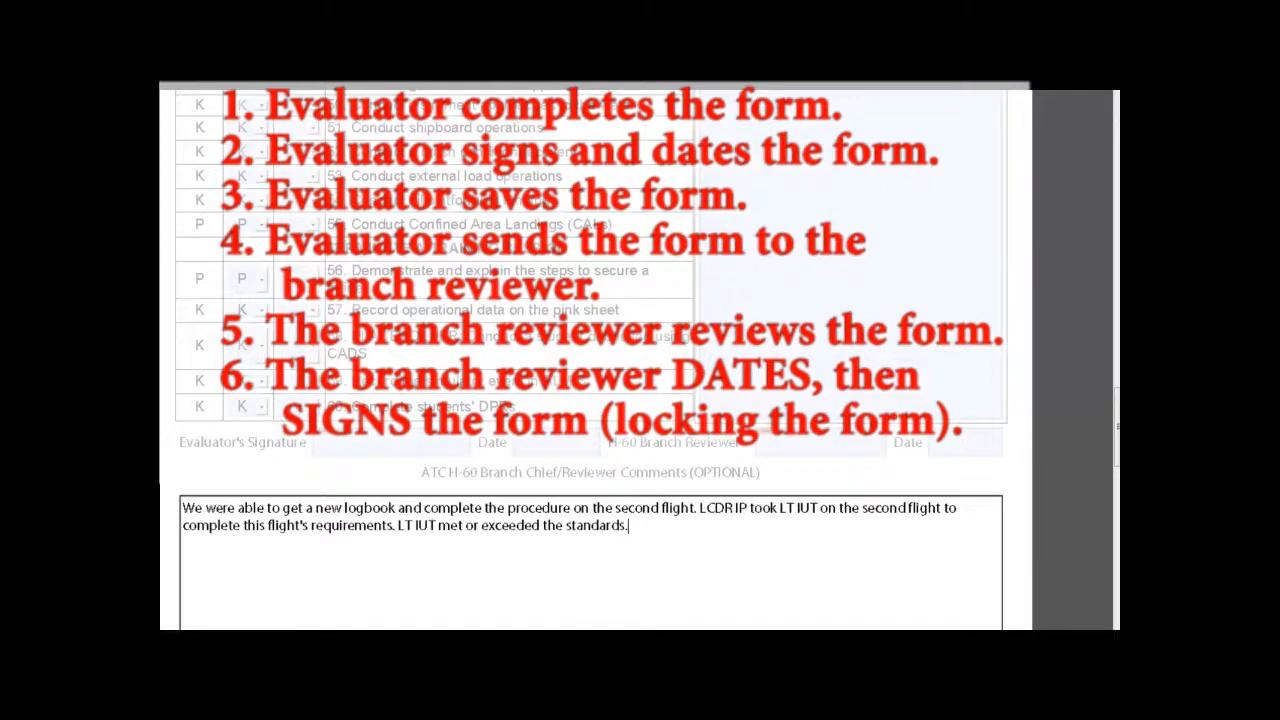